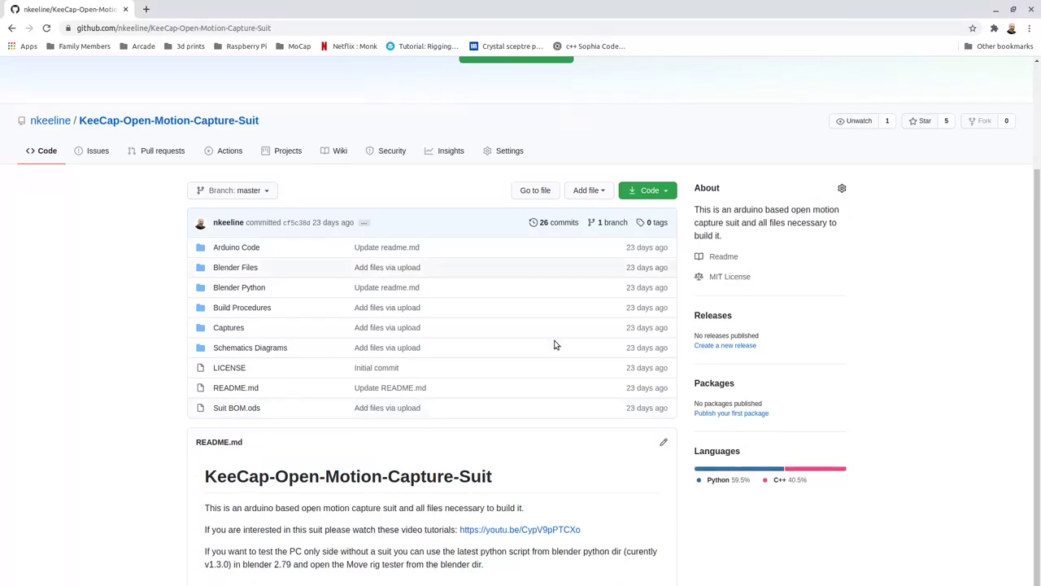
pyautogui.moveTo(293, 135)
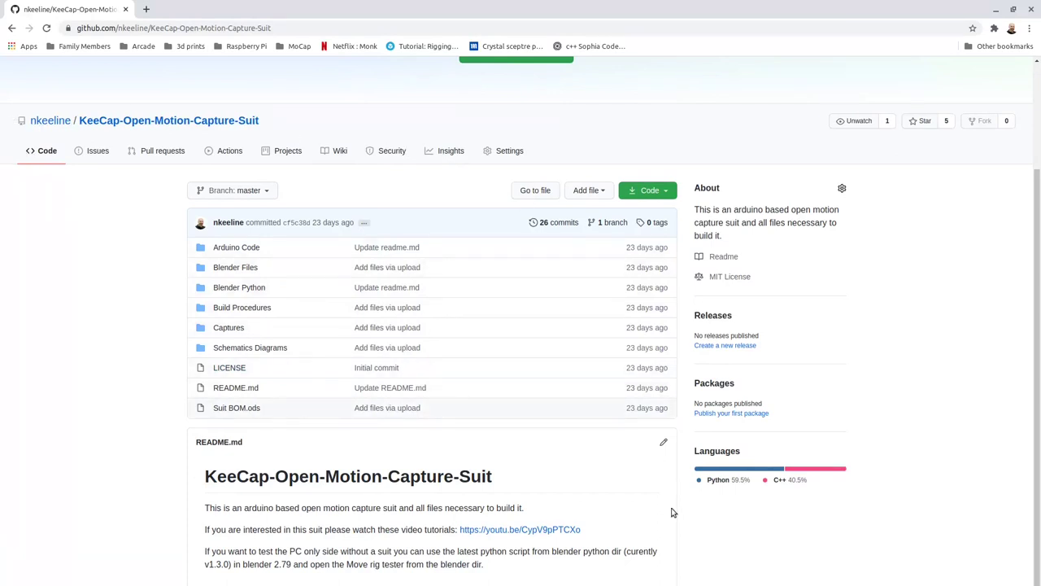
pyautogui.moveTo(231, 402)
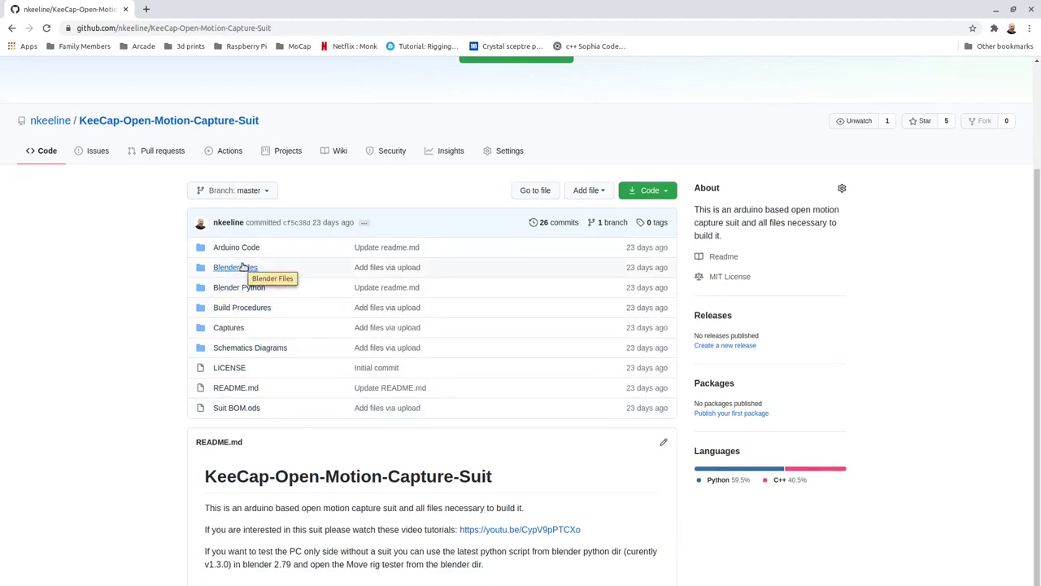
pyautogui.moveTo(236, 247)
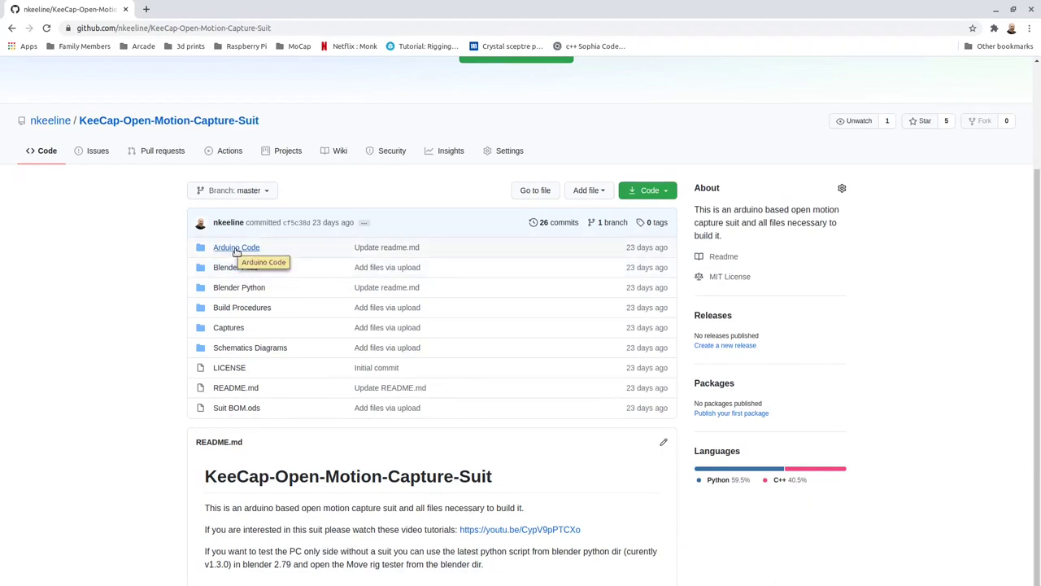
pyautogui.moveTo(260, 299)
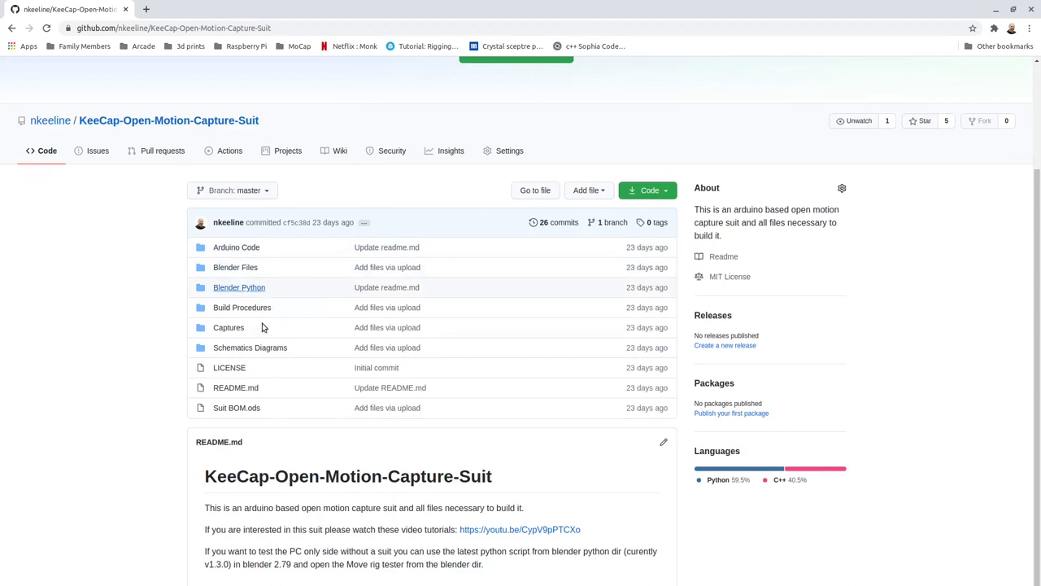
pyautogui.moveTo(228, 327)
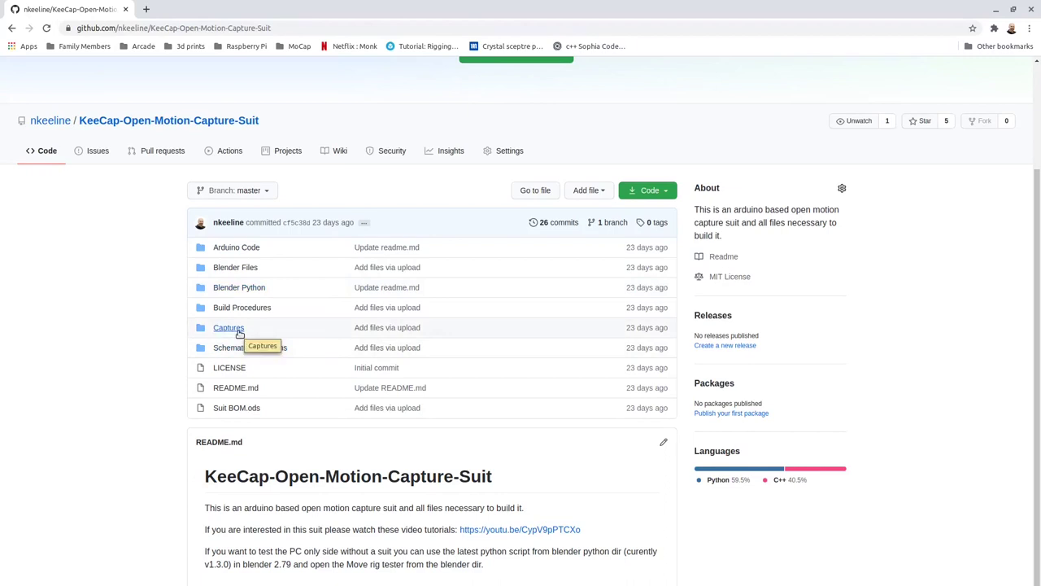
pyautogui.moveTo(309, 348)
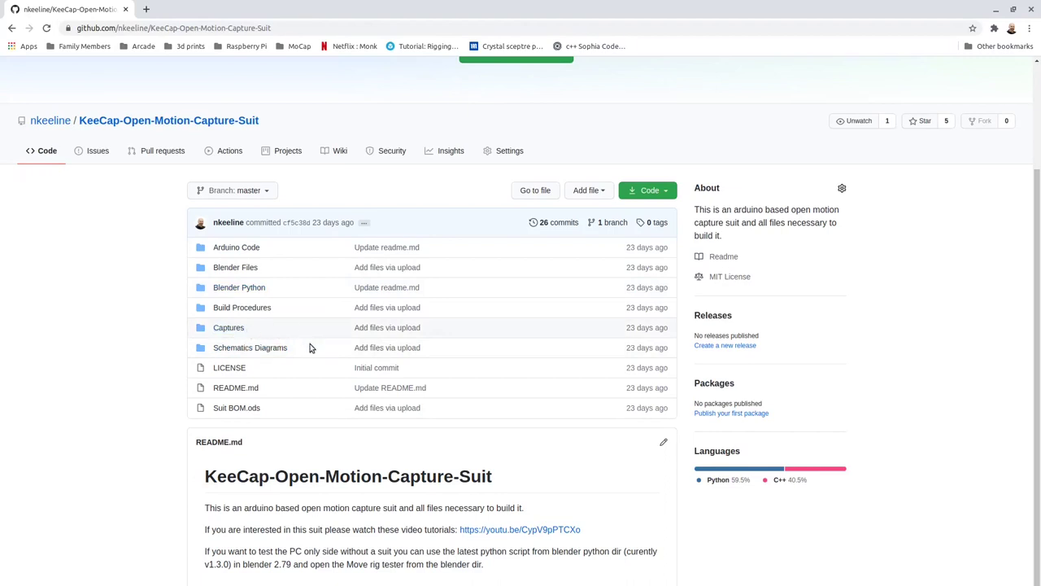
pyautogui.moveTo(249, 347)
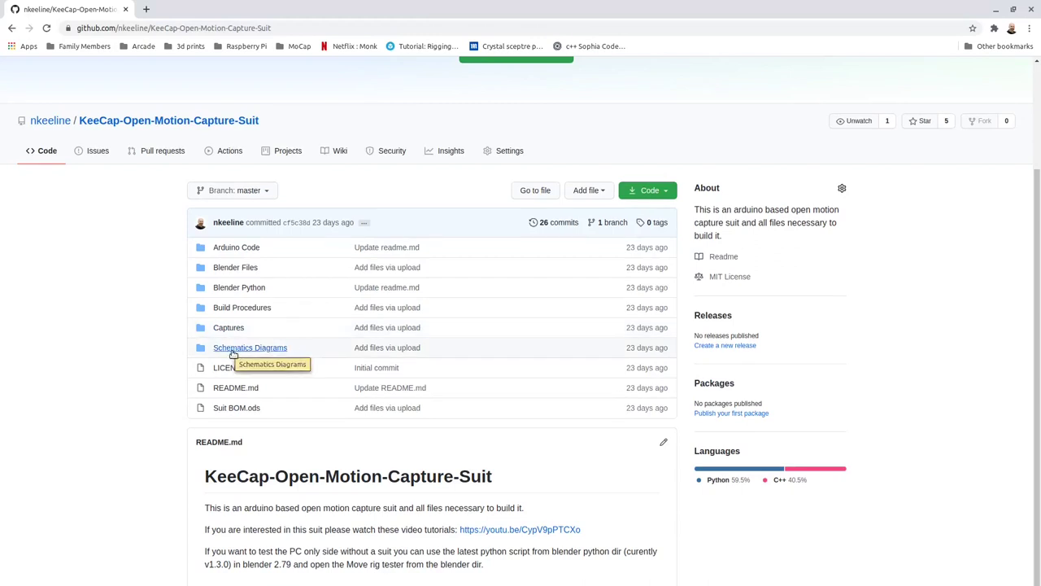
# Show the KeeCap repository's clone and download options from the Code button.
pyautogui.click(648, 189)
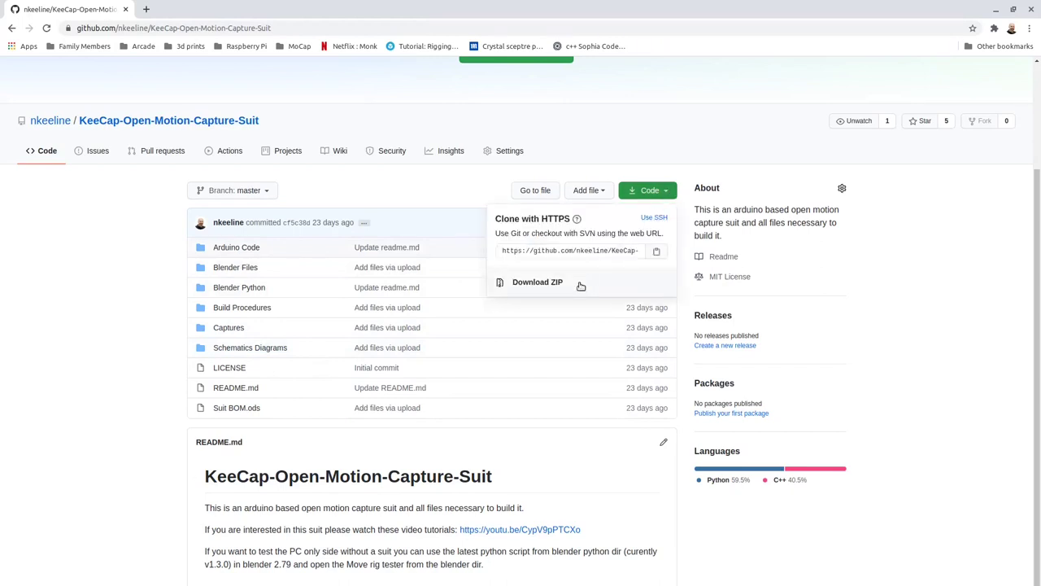
pyautogui.moveTo(794, 439)
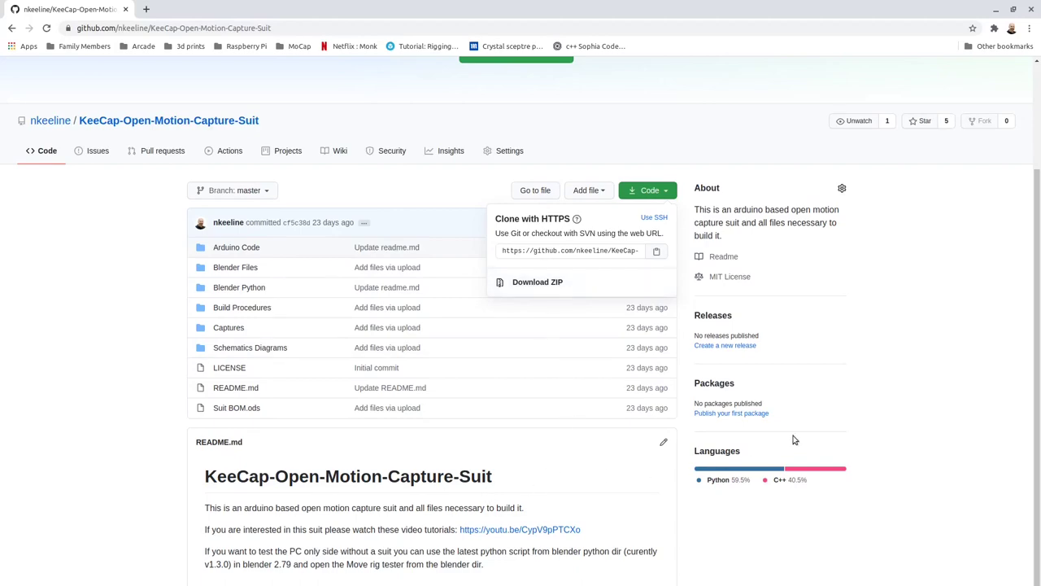
pyautogui.moveTo(952, 327)
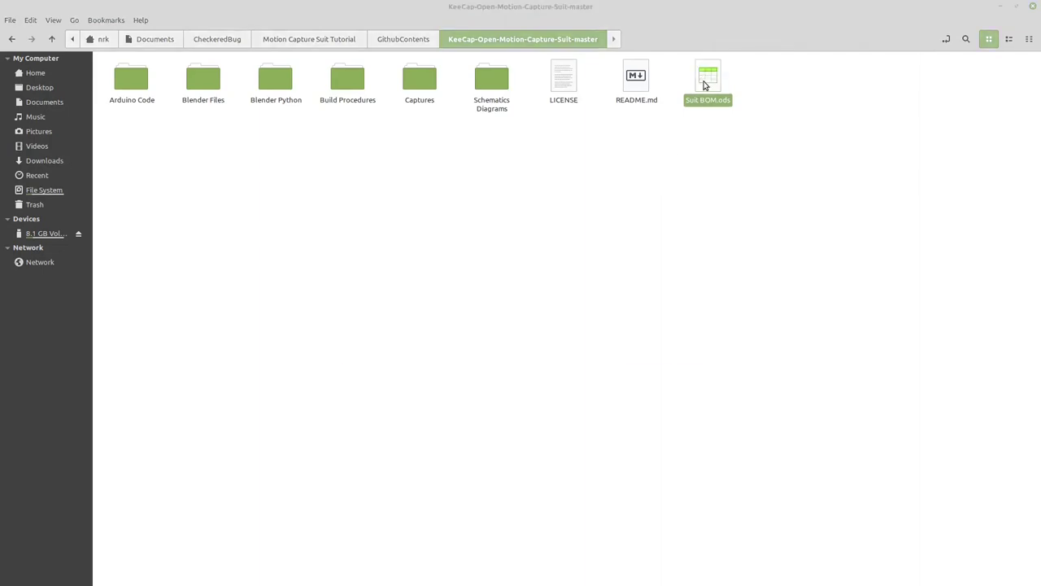
# Open the Suit BOM.ods parts list from the extracted repository folder.
pyautogui.doubleClick(707, 77)
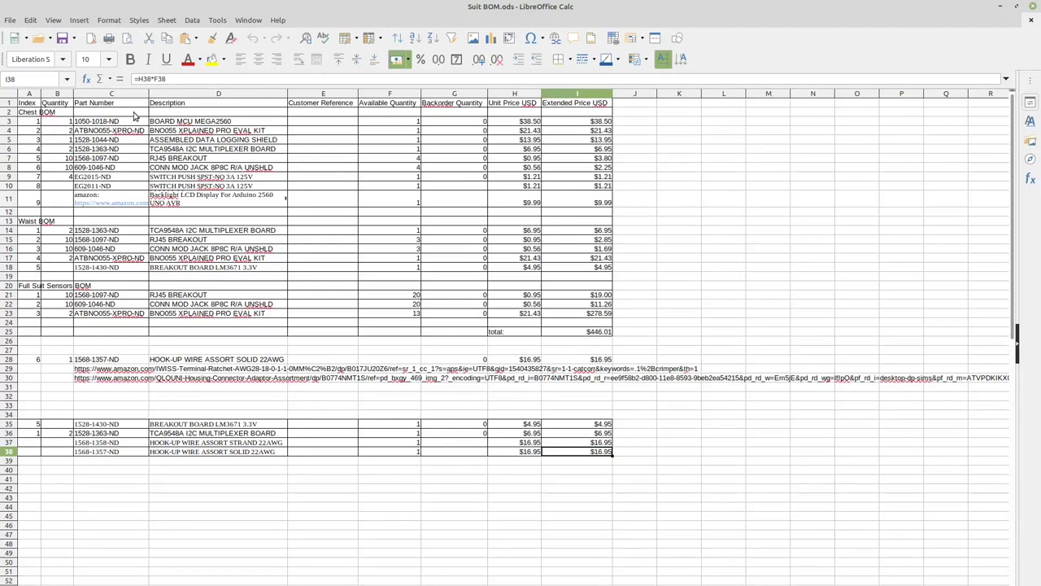
pyautogui.moveTo(274, 180)
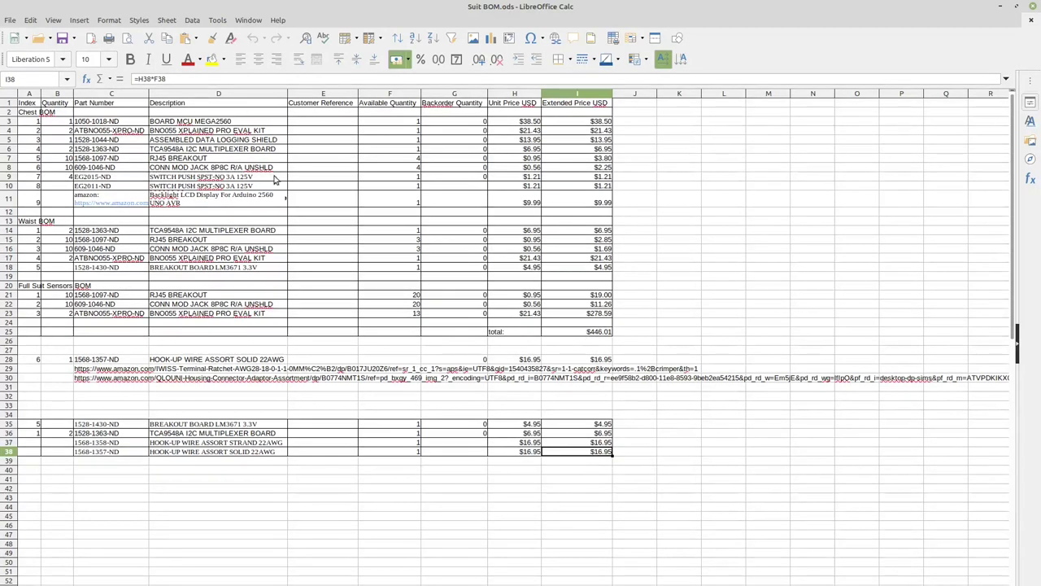
pyautogui.moveTo(100, 132)
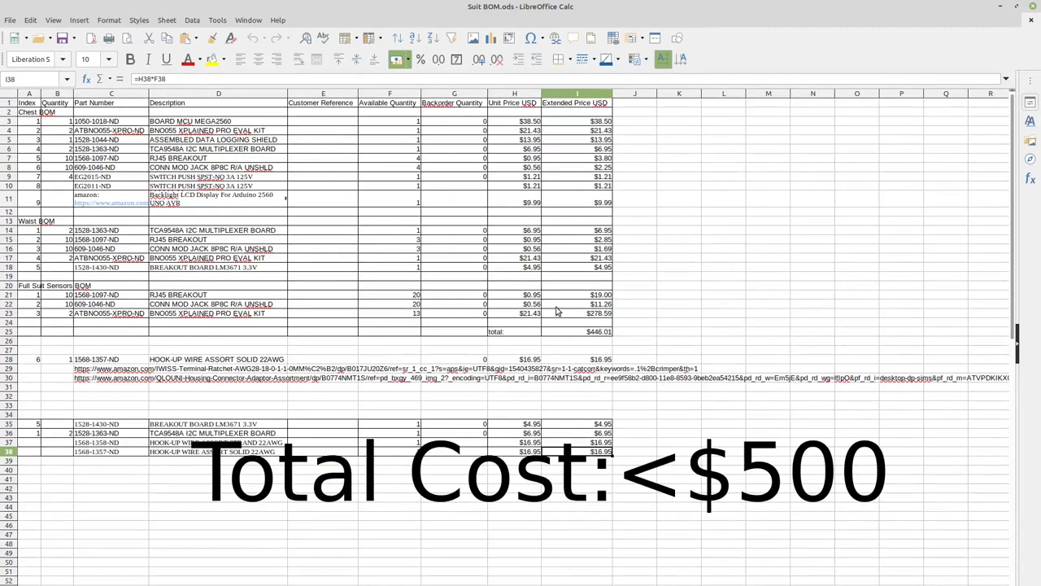
pyautogui.moveTo(167, 297)
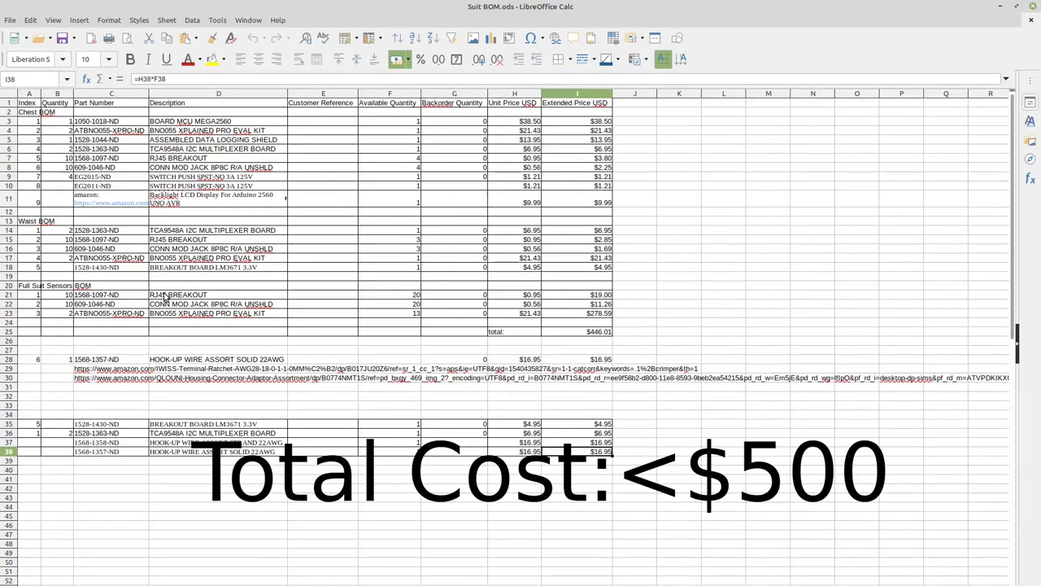
# Close the $446.01 parts list and open Build Procedures > Chest Build Procedure.odp.
pyautogui.click(108, 313)
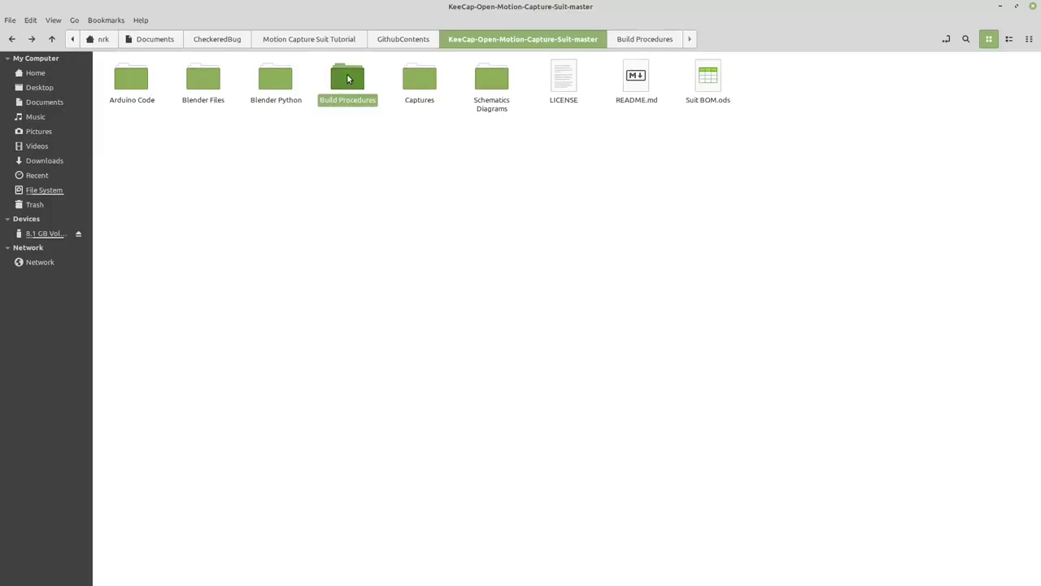
pyautogui.doubleClick(348, 77)
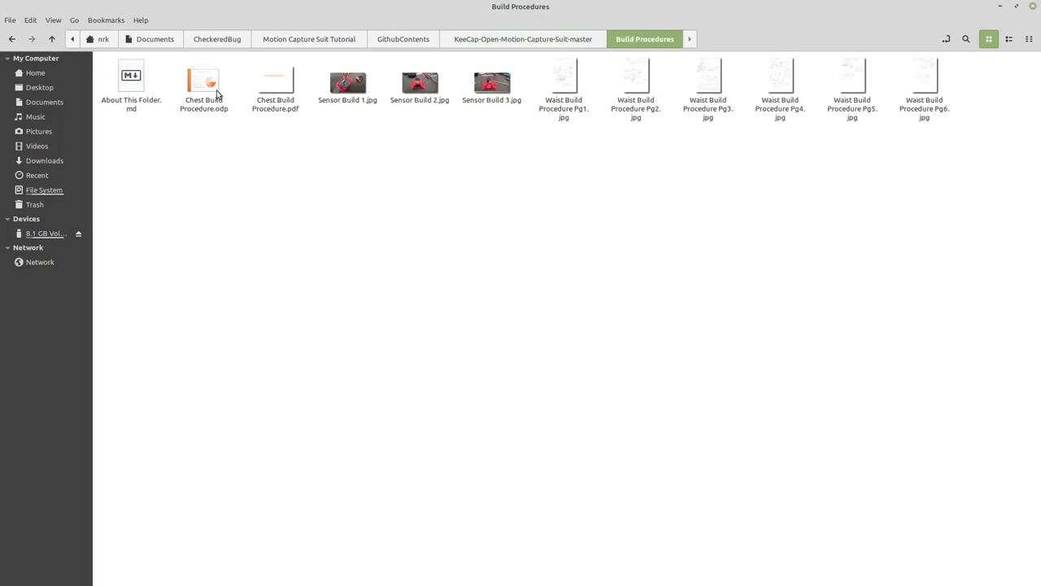
pyautogui.doubleClick(203, 77)
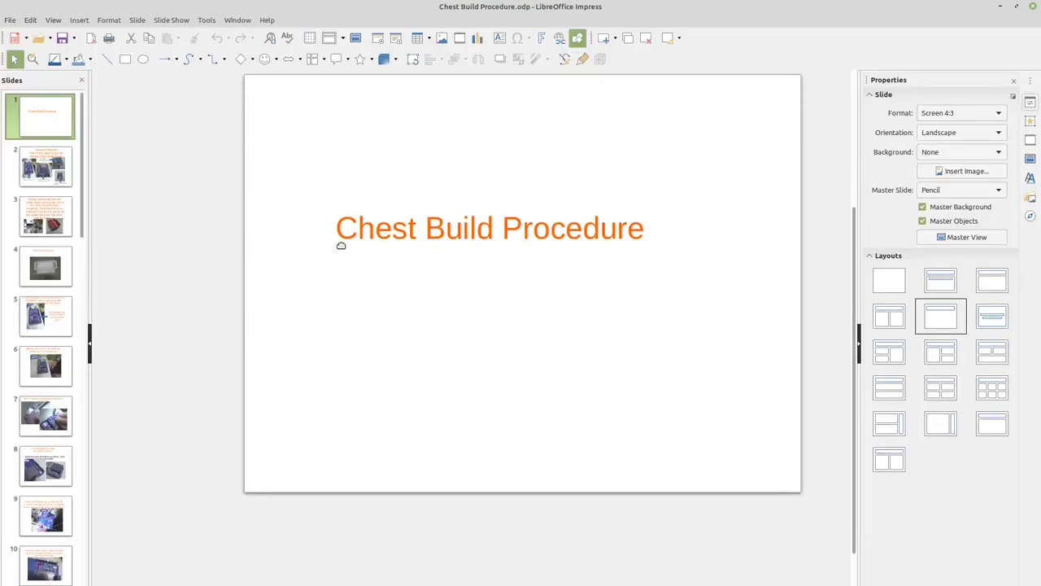
# Page through the chest build slides to slide 35 on soldering ground wires.
pyautogui.click(40, 167)
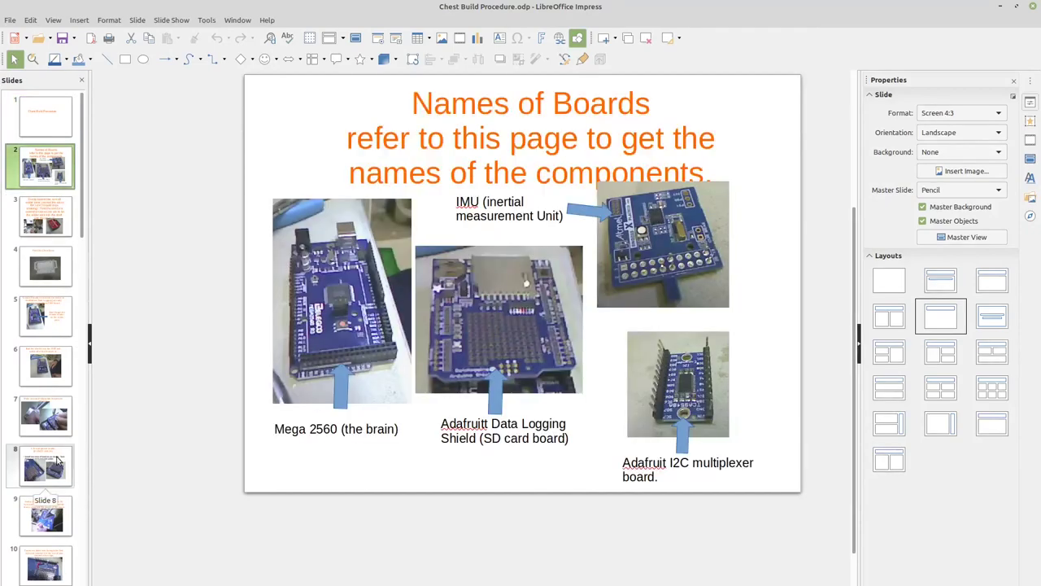
pyautogui.click(44, 440)
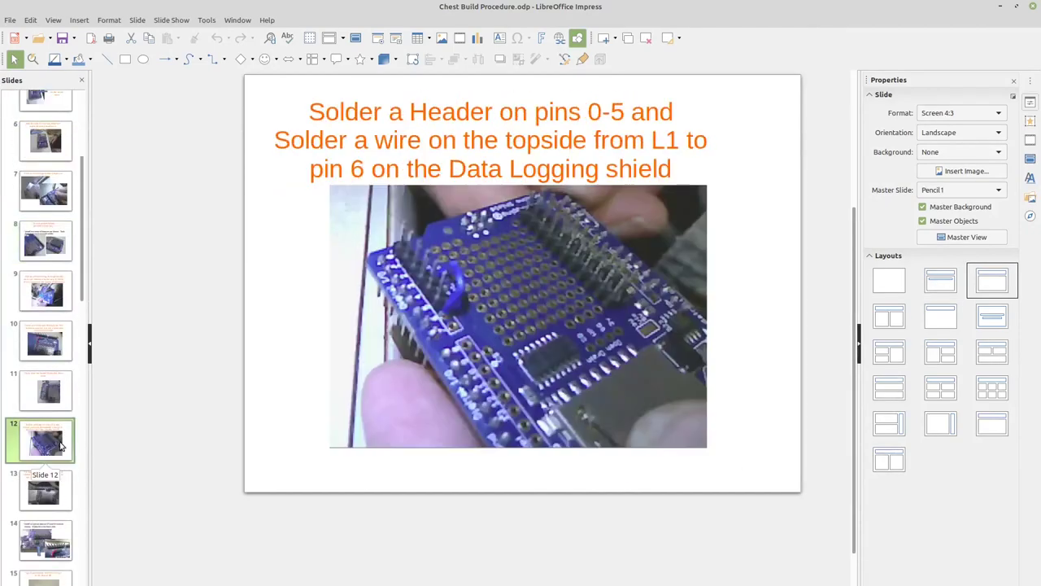
pyautogui.click(45, 539)
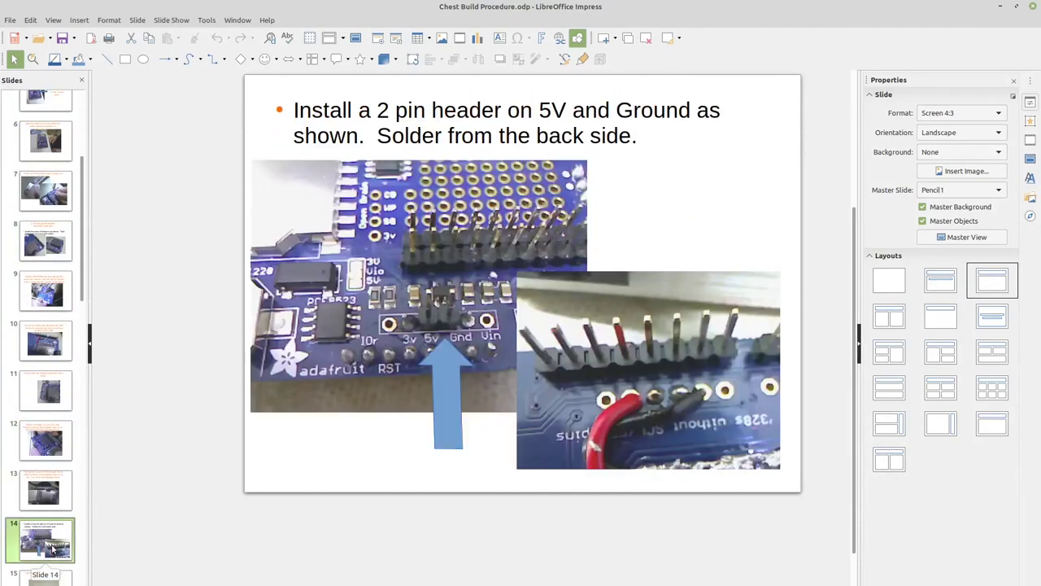
pyautogui.click(44, 488)
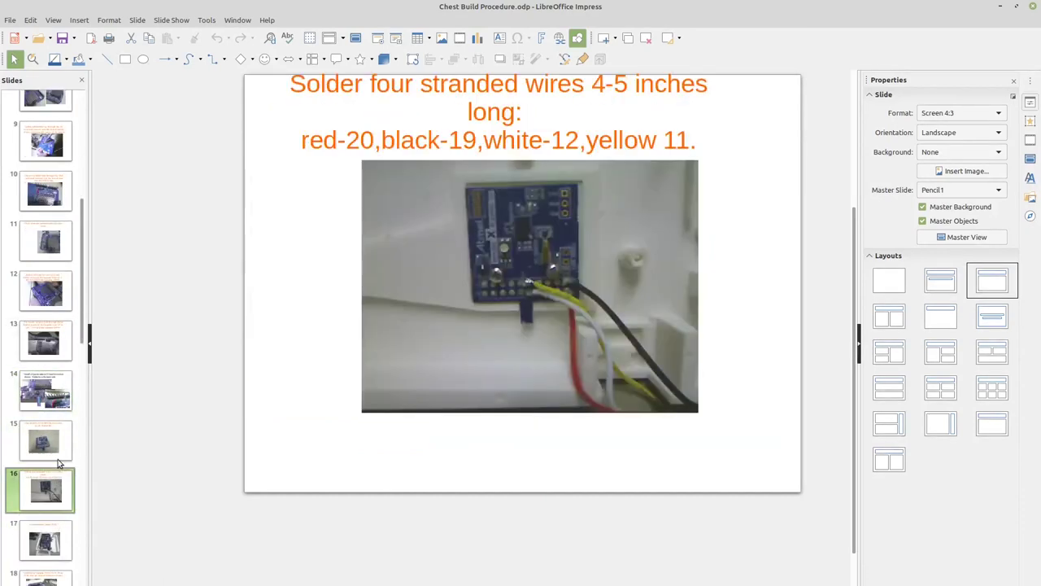
pyautogui.scroll(-3)
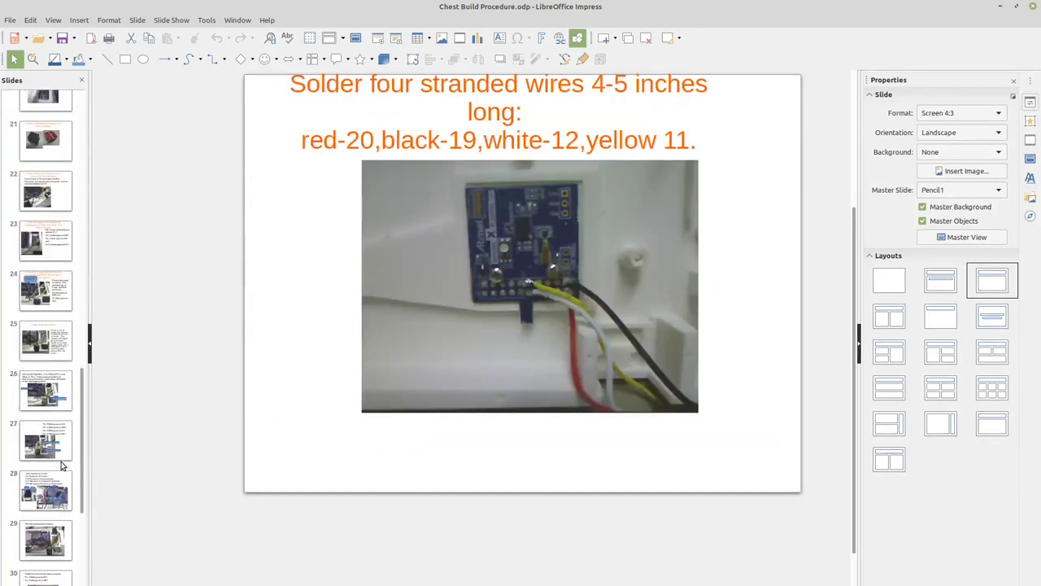
pyautogui.click(44, 440)
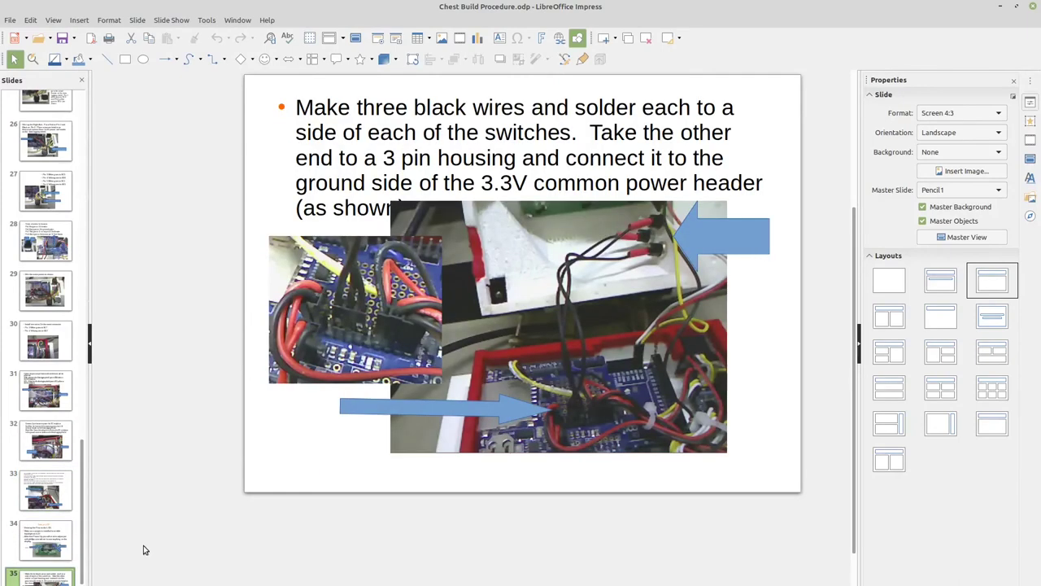
pyautogui.moveTo(170, 501)
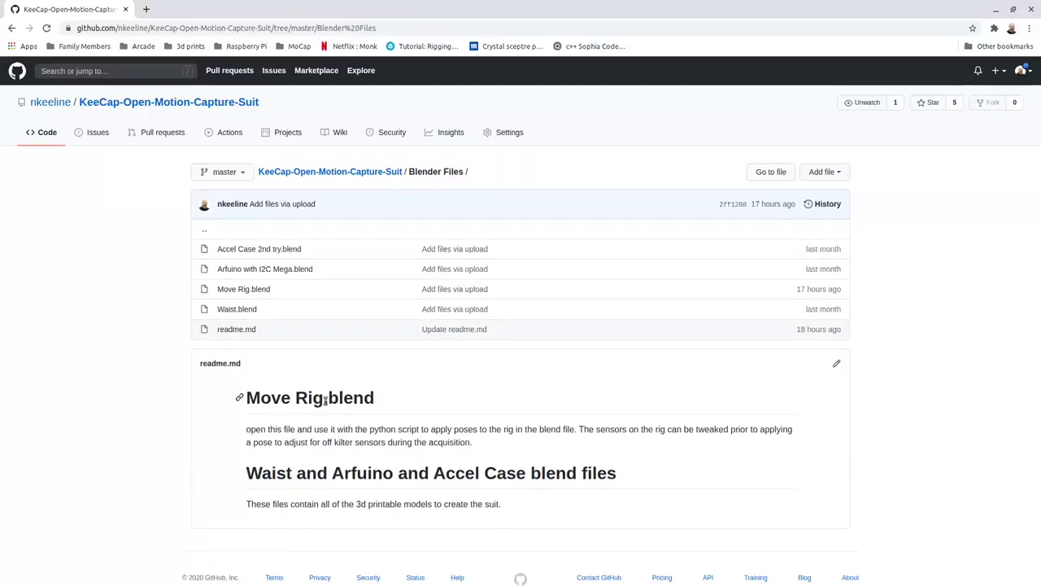
pyautogui.moveTo(245, 372)
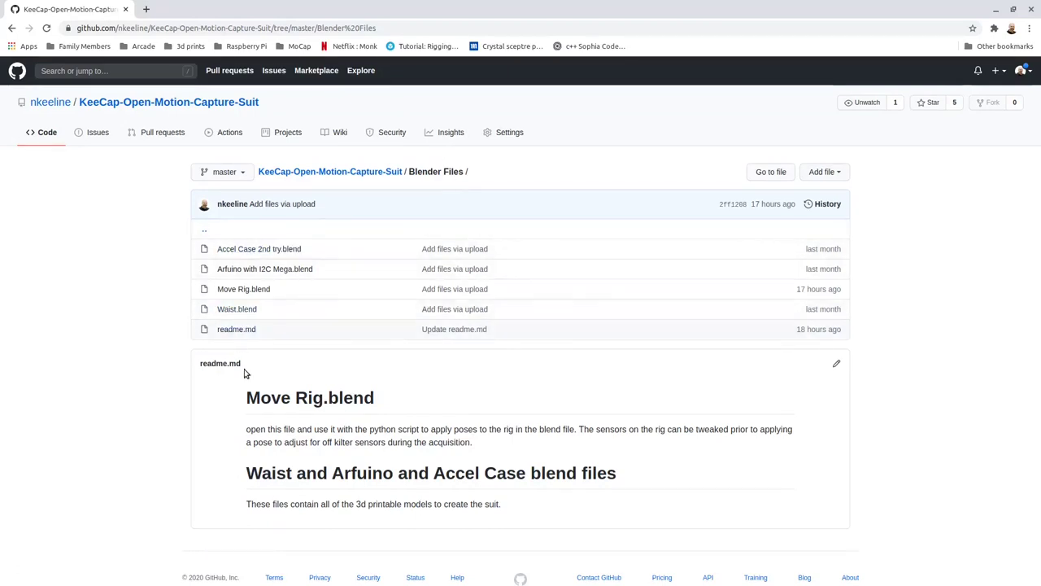
pyautogui.moveTo(269, 410)
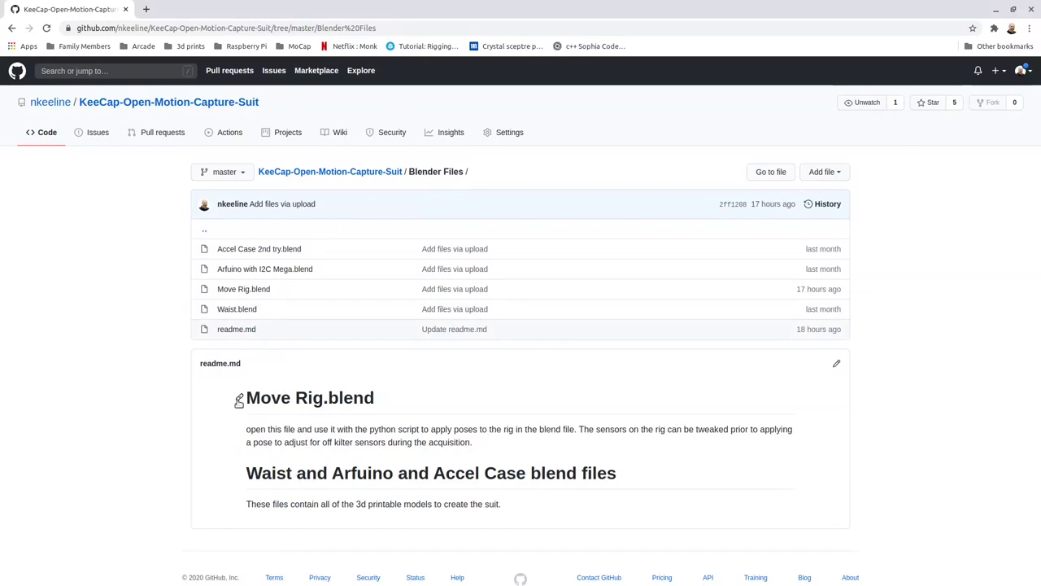
pyautogui.moveTo(382, 415)
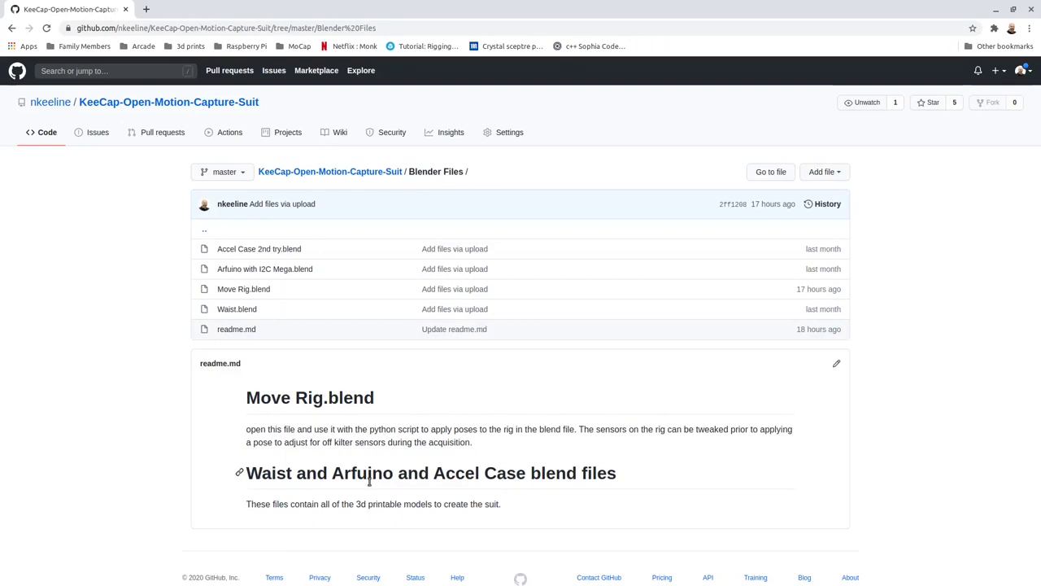
pyautogui.moveTo(338, 465)
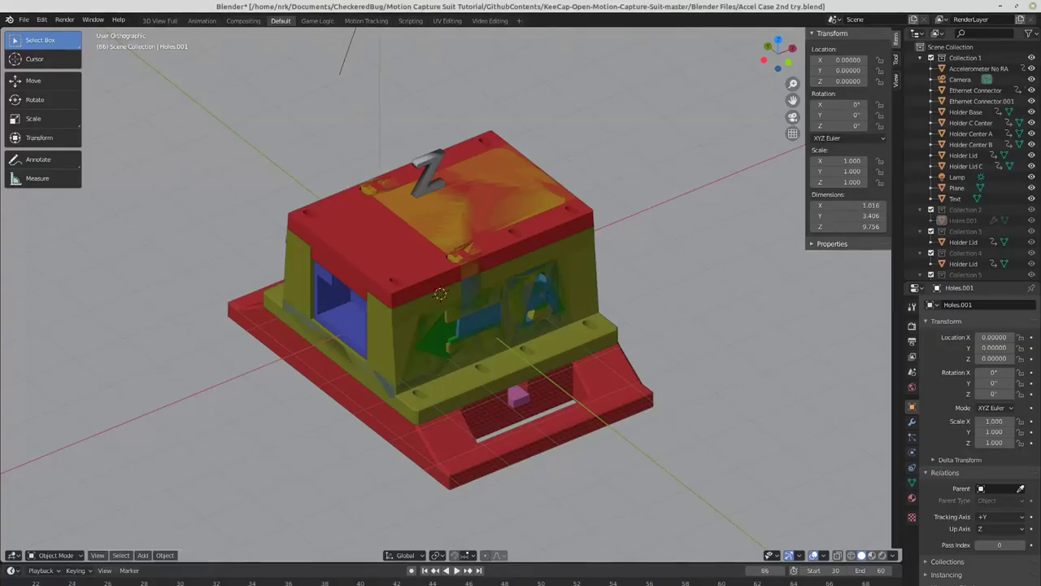
pyautogui.moveTo(550, 238)
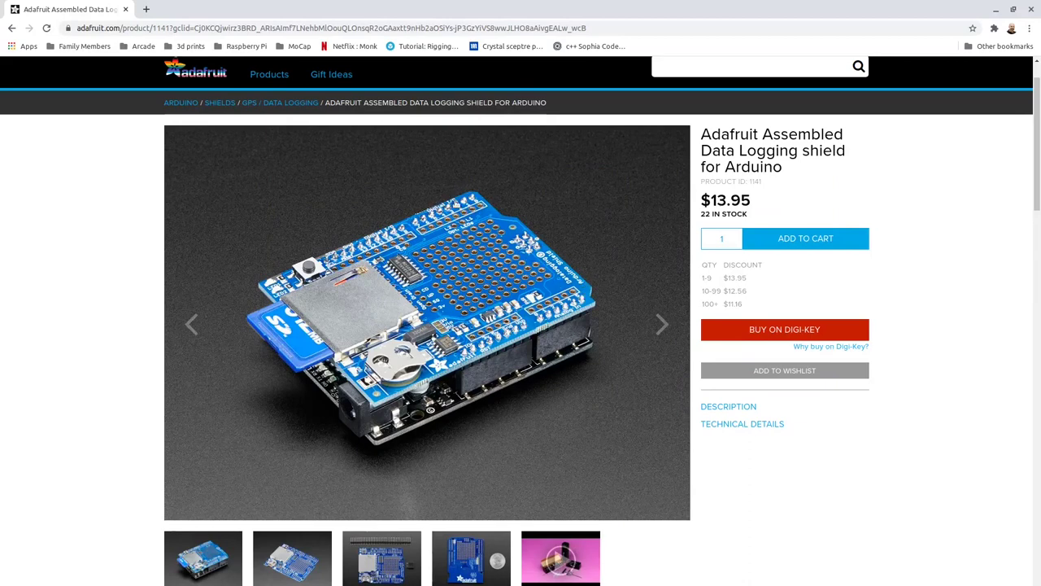
pyautogui.moveTo(279, 345)
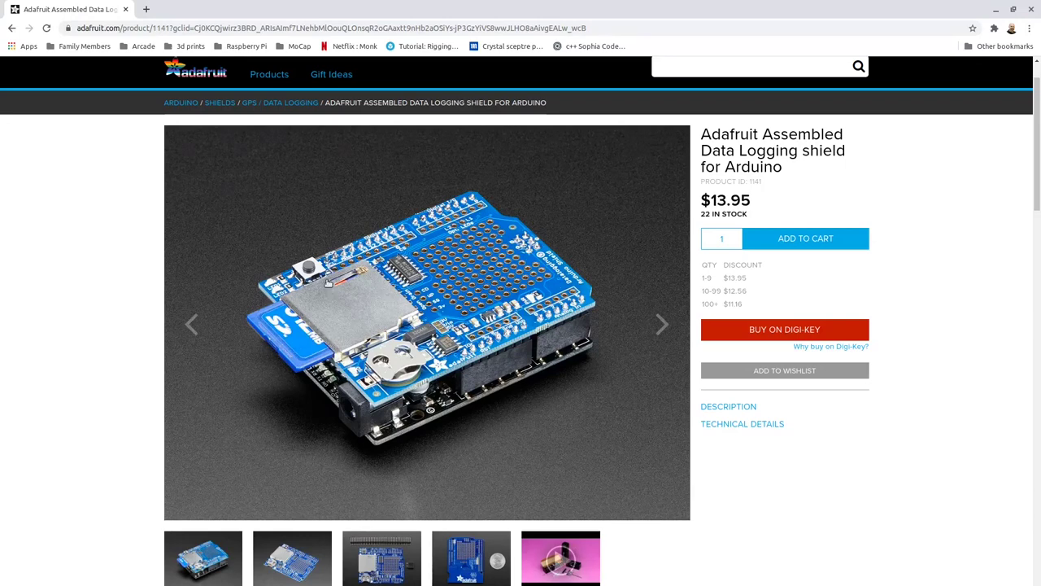
pyautogui.moveTo(365, 319)
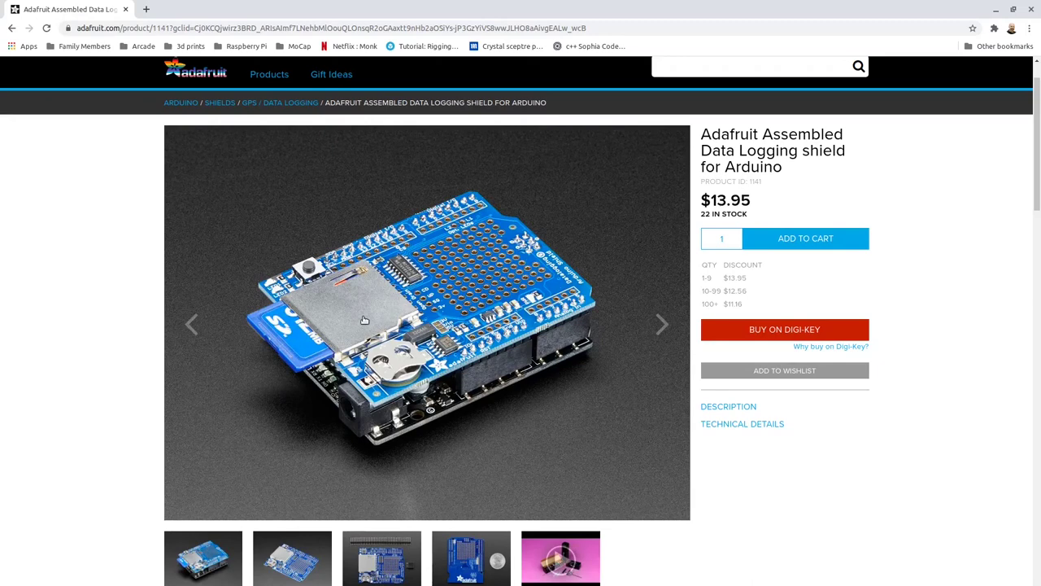
pyautogui.moveTo(472, 319)
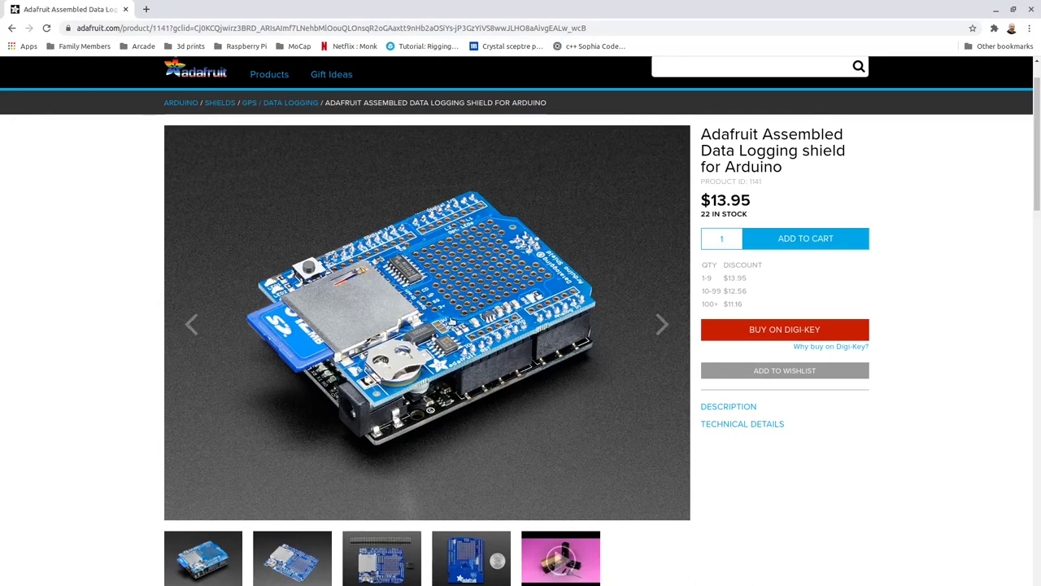
pyautogui.moveTo(553, 291)
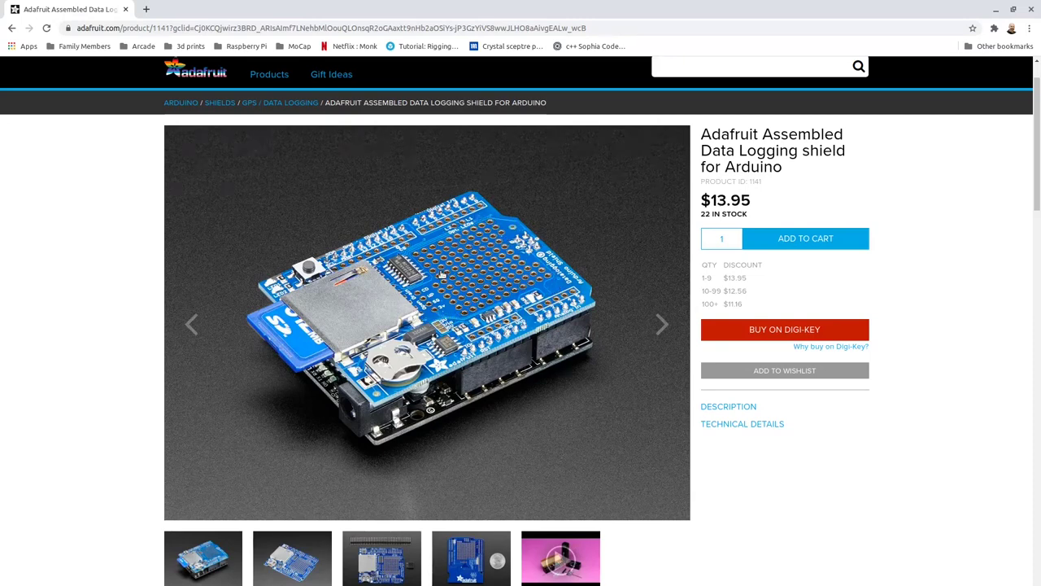
pyautogui.moveTo(484, 291)
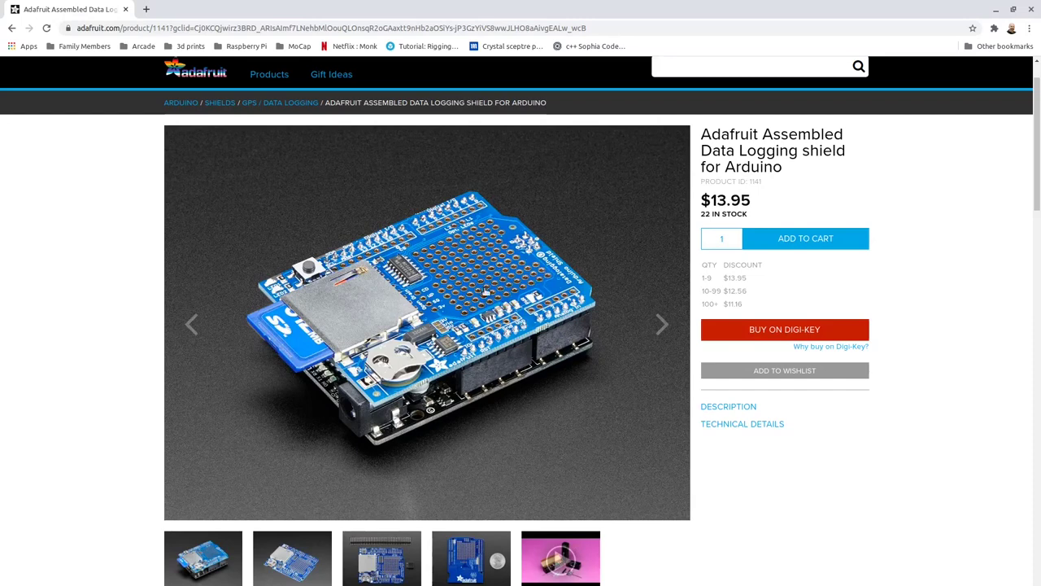
pyautogui.moveTo(492, 256)
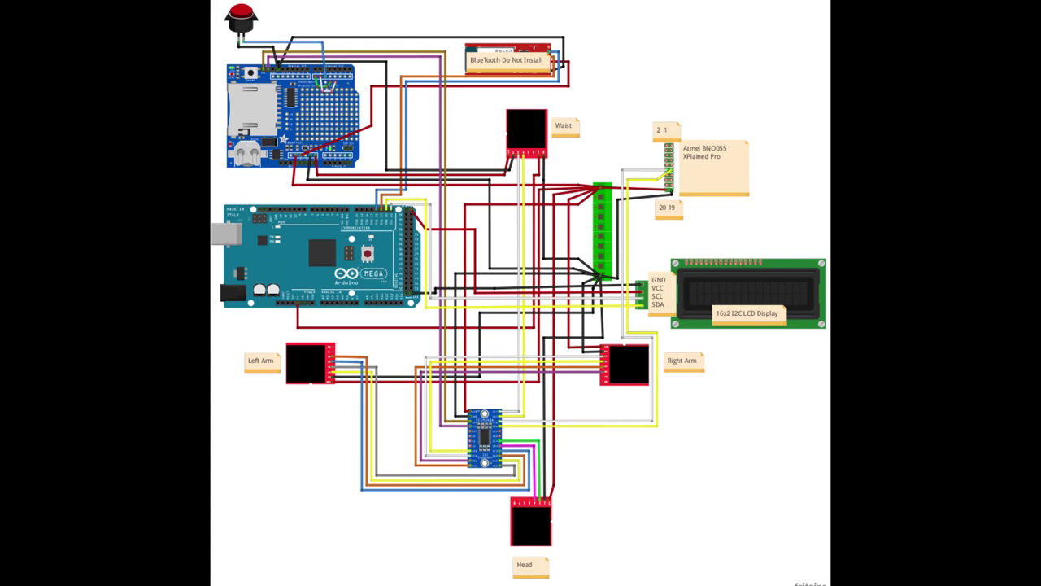
# Open the suit's Fritzing wiring diagram image in the GitHub repository.
pyautogui.click(480, 440)
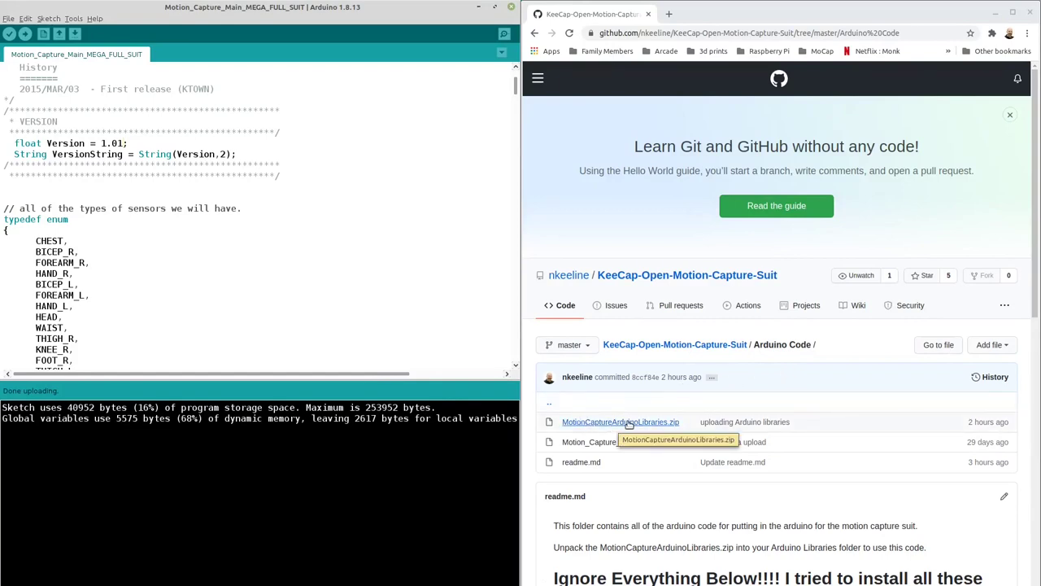
pyautogui.moveTo(769, 422)
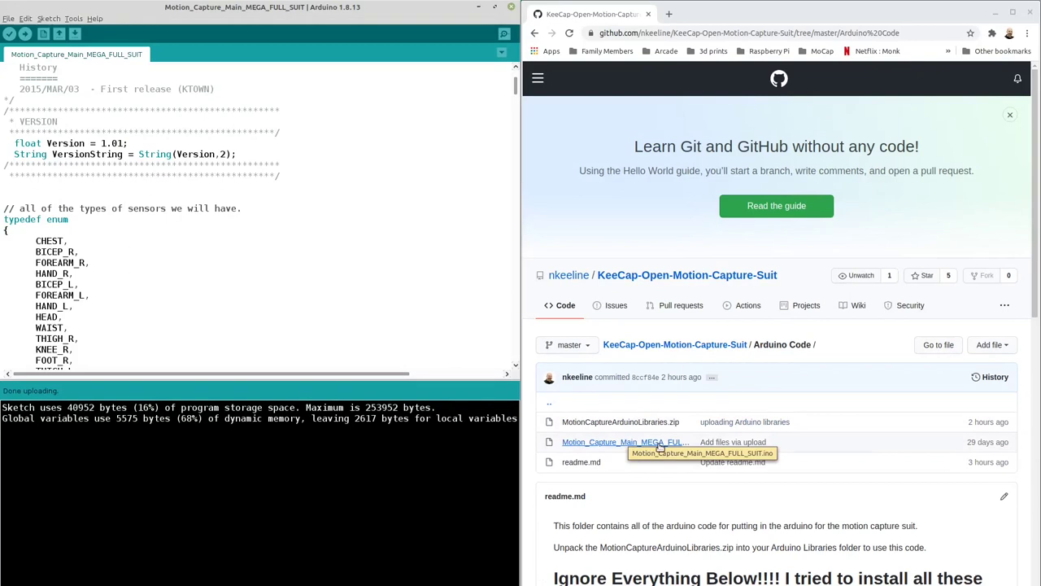
pyautogui.moveTo(236, 7)
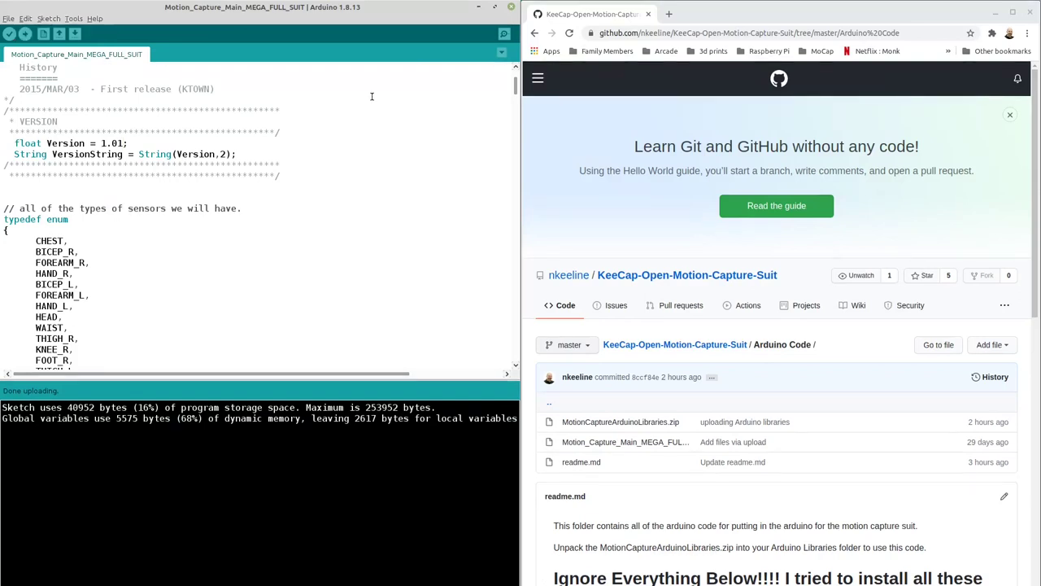
# Open the Serial Monitor showing the Spark Studio Motion Capture keyboard menu.
pyautogui.click(504, 34)
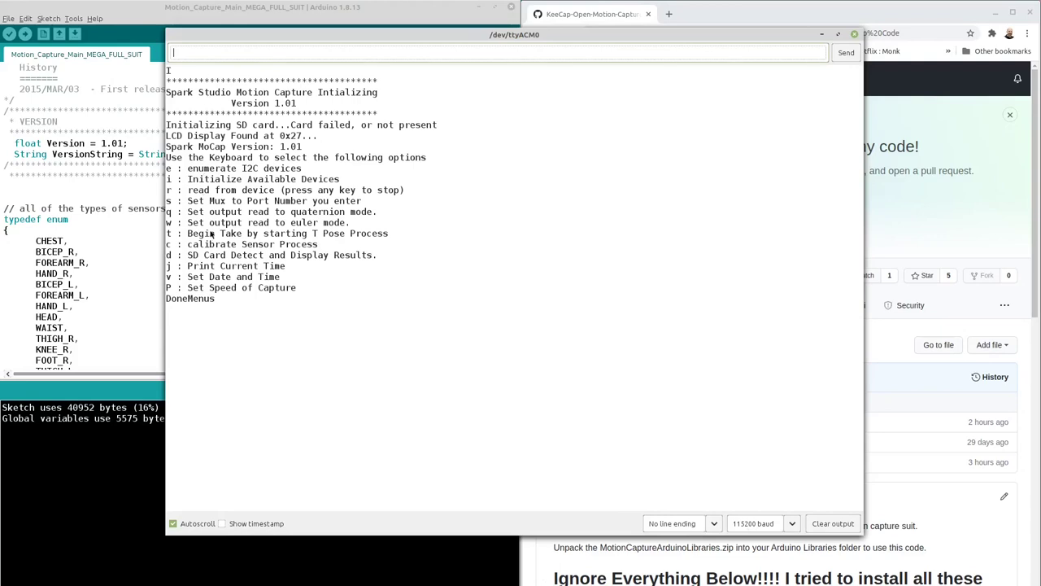
pyautogui.moveTo(230, 311)
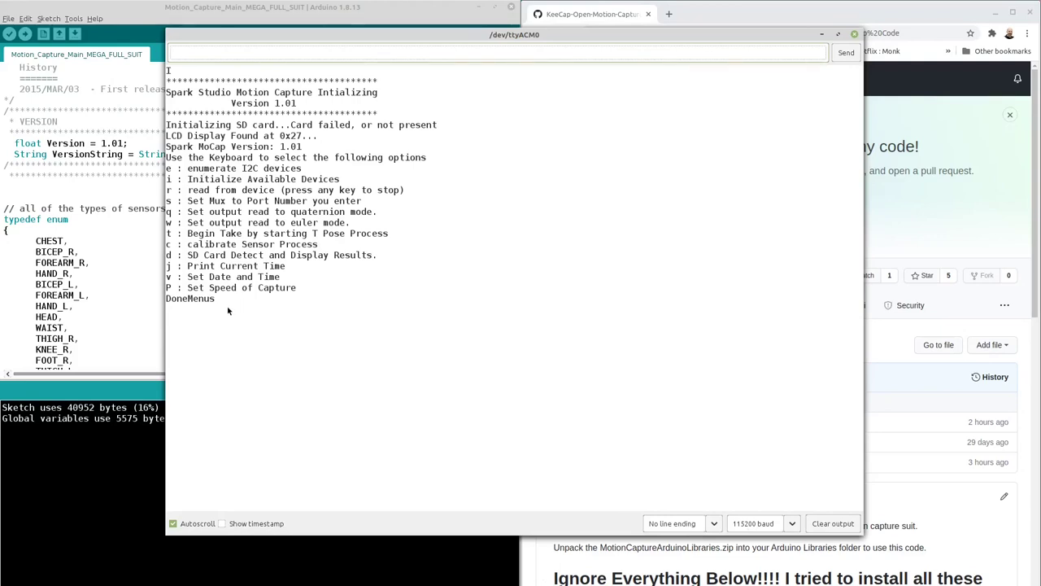
pyautogui.moveTo(230, 293)
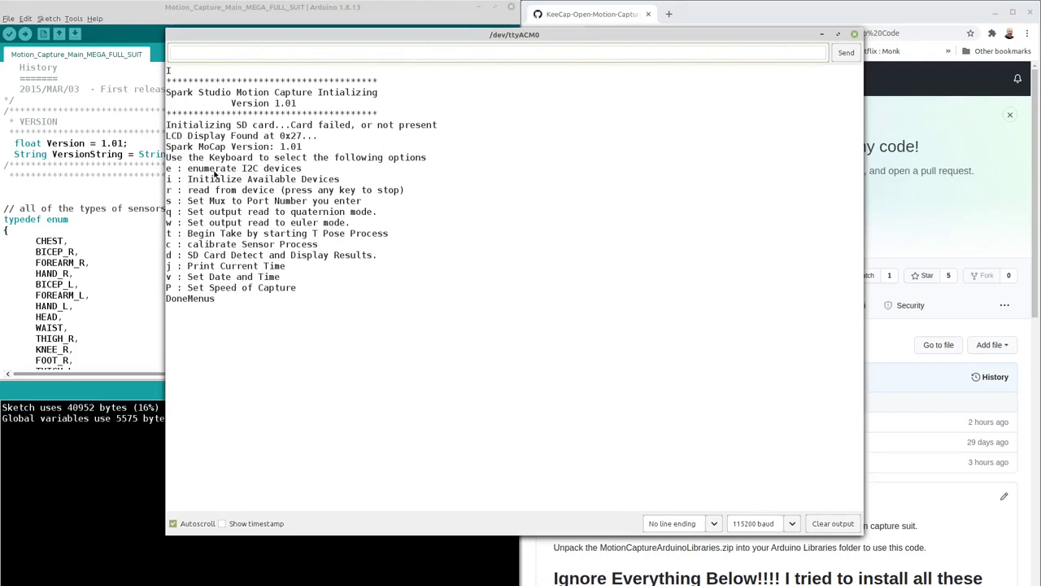
pyautogui.moveTo(300, 315)
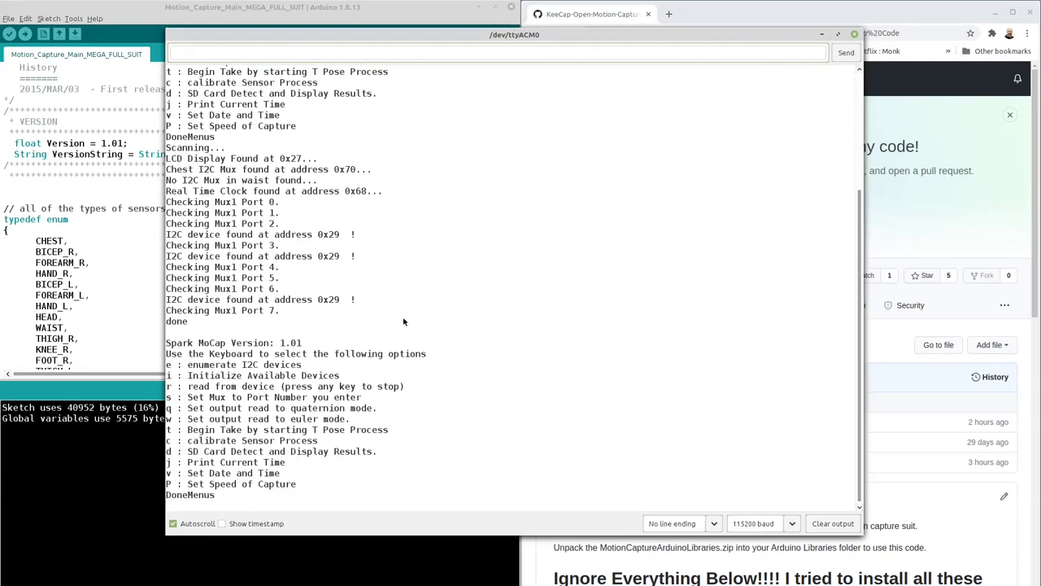
pyautogui.moveTo(442, 364)
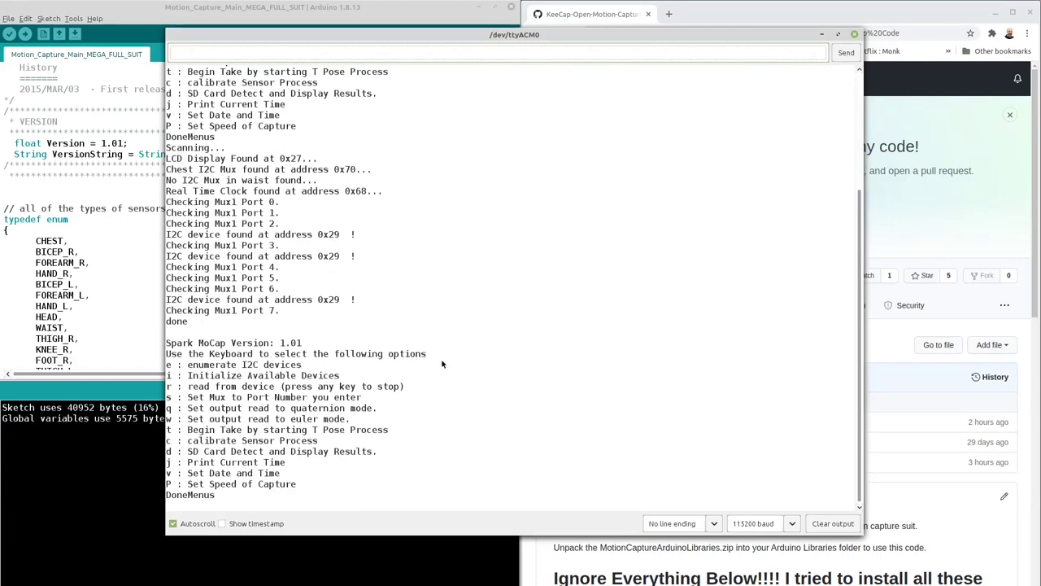
pyautogui.moveTo(287, 432)
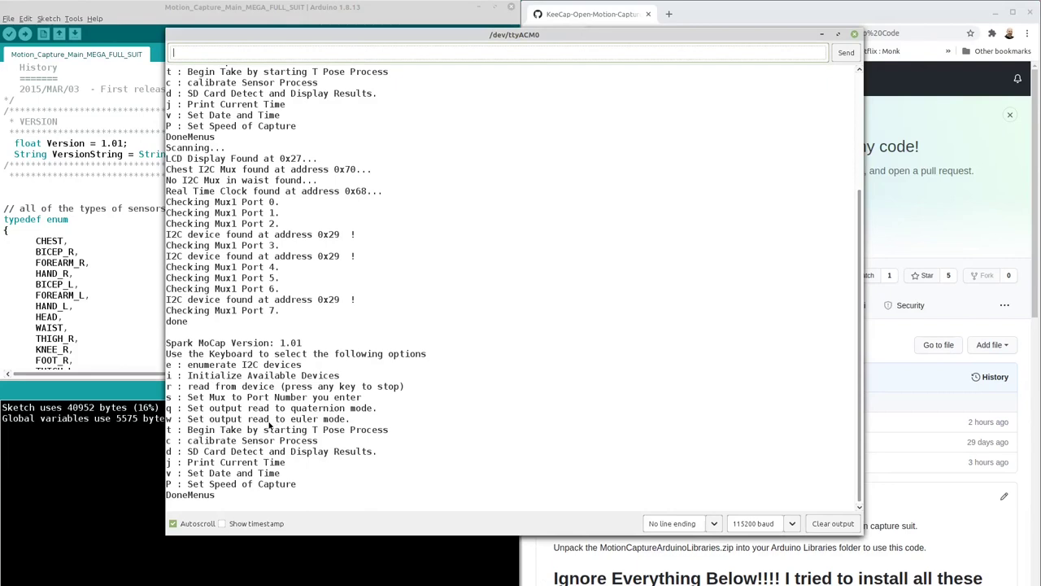
pyautogui.moveTo(235, 415)
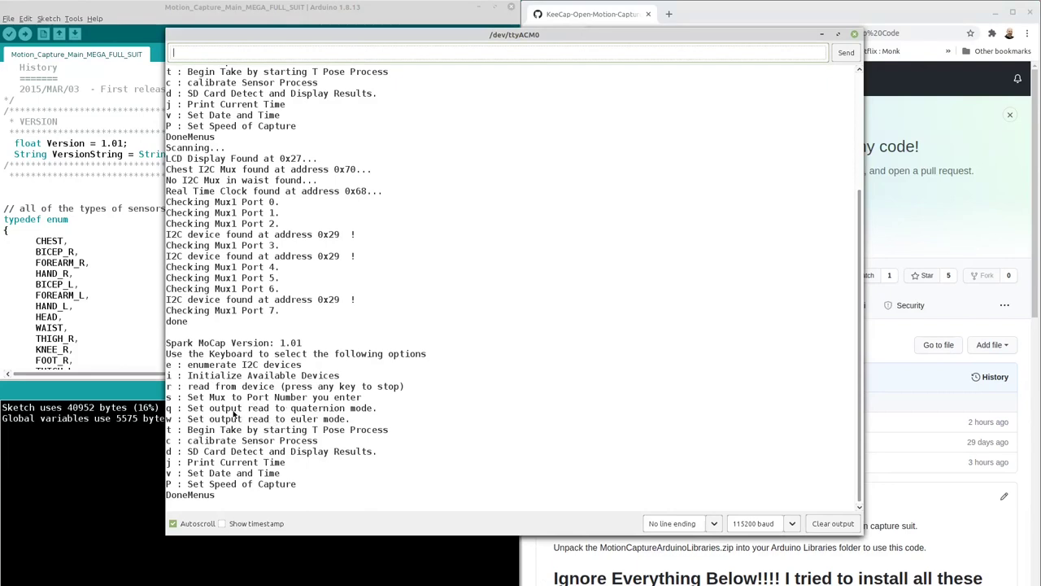
pyautogui.moveTo(262, 394)
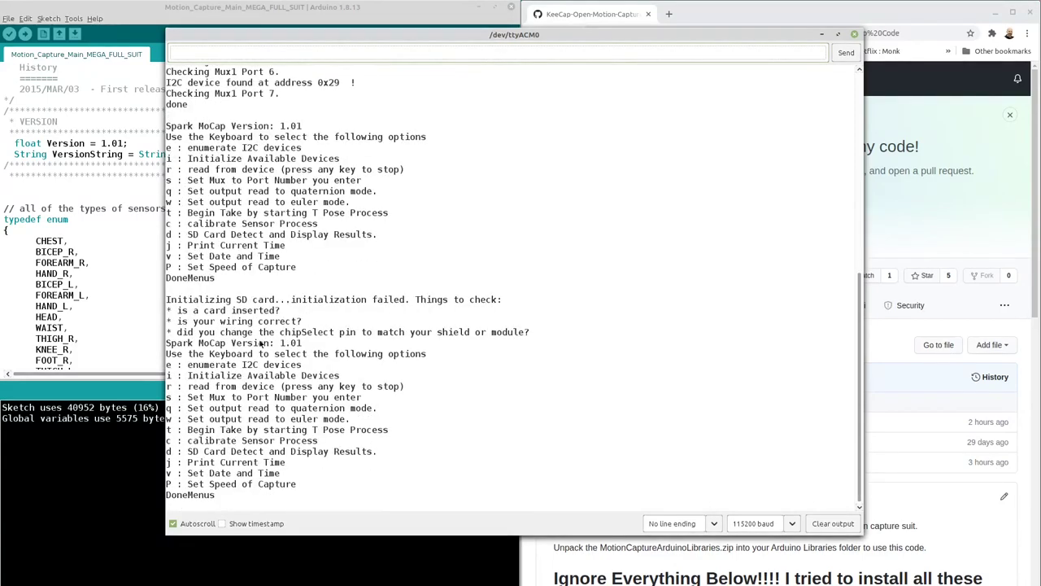
pyautogui.moveTo(397, 437)
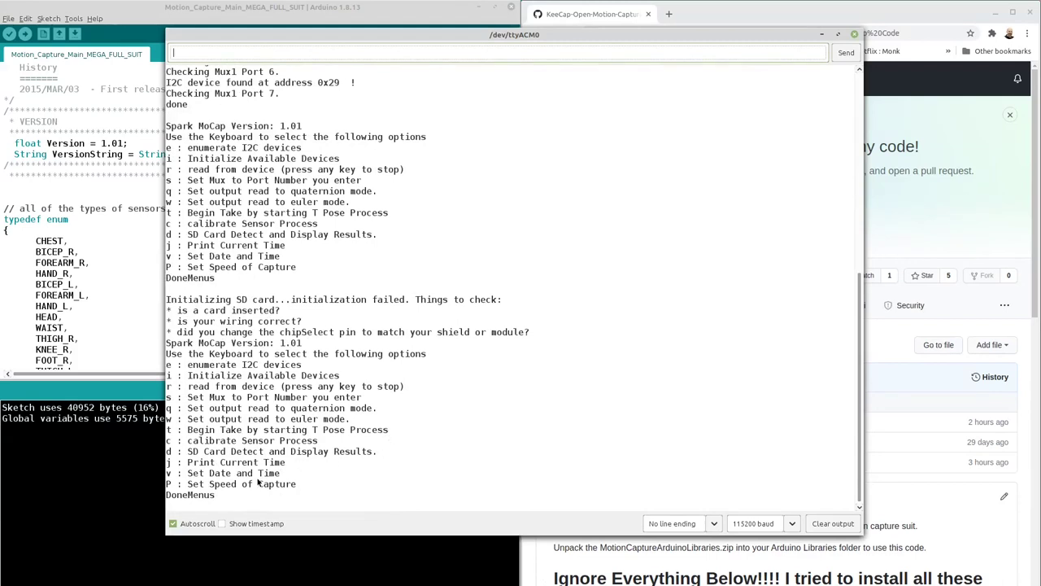
pyautogui.moveTo(258, 475)
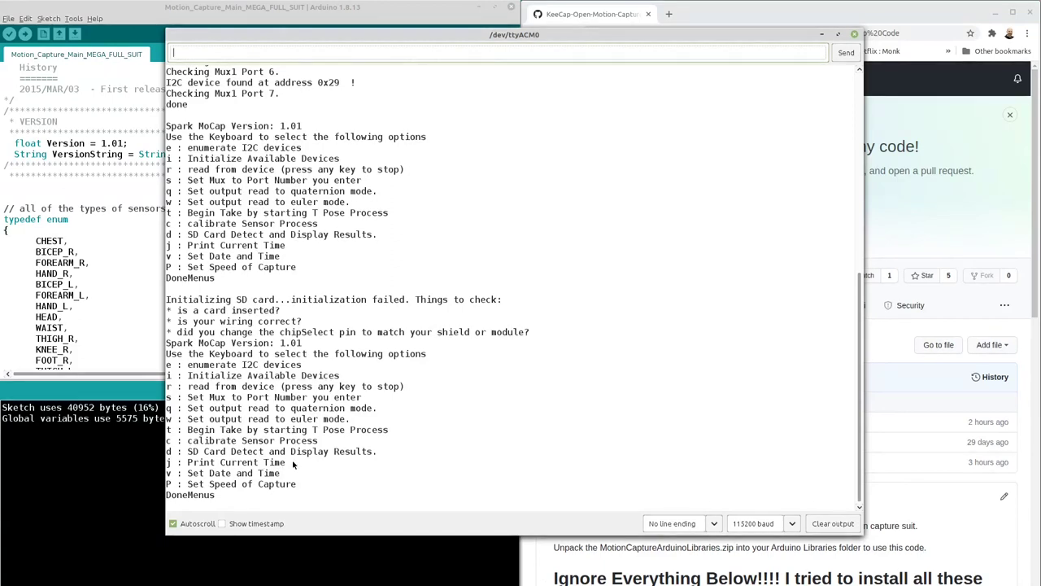
pyautogui.moveTo(200, 488)
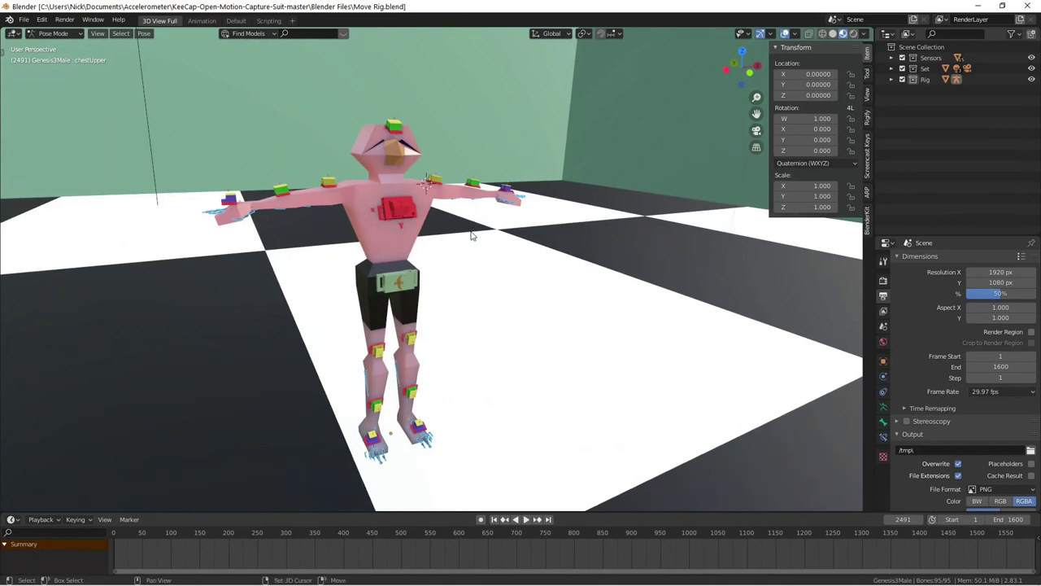
# Zoom and orbit onto the head and chest sensor blocks, then face the figure.
pyautogui.moveTo(472, 236); pyautogui.dragTo(499, 266)
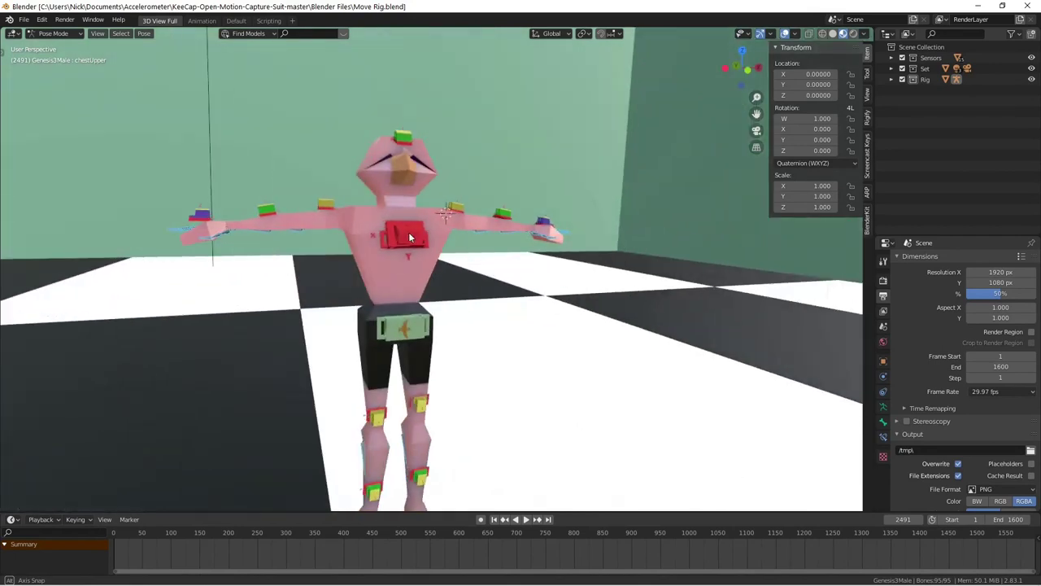
pyautogui.moveTo(407, 236); pyautogui.dragTo(488, 293)
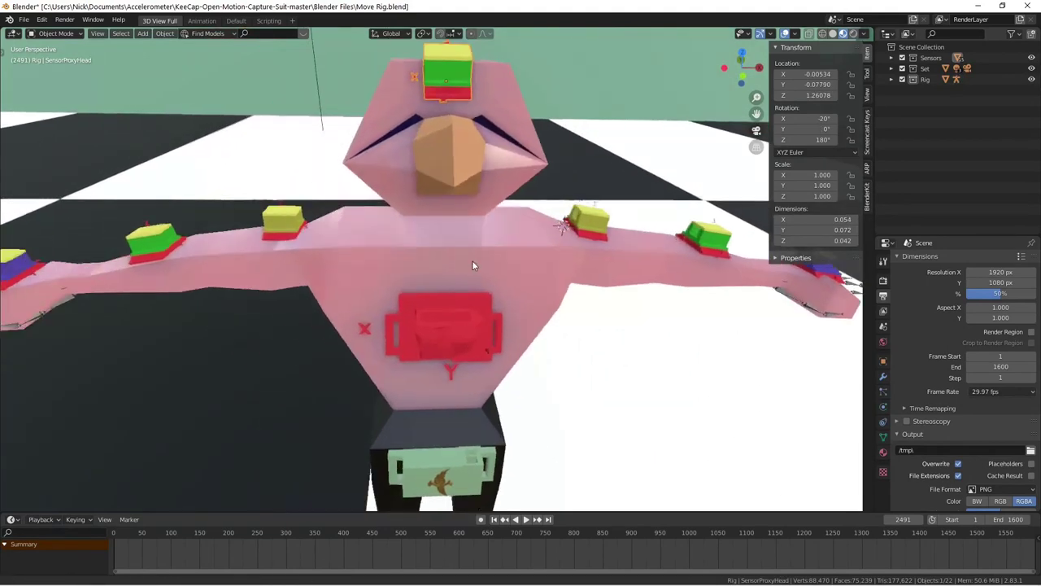
pyautogui.moveTo(474, 269); pyautogui.dragTo(495, 269)
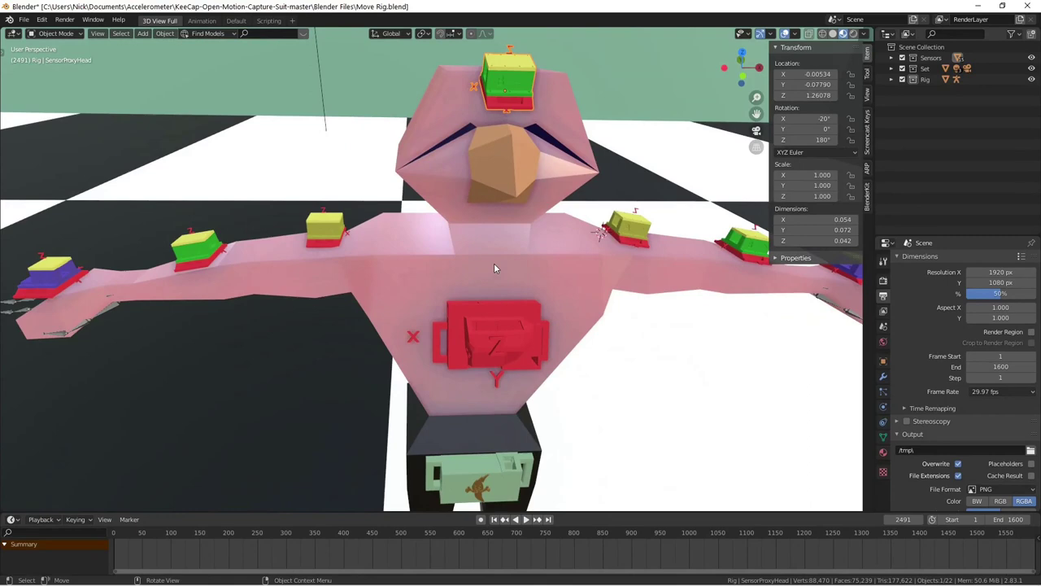
pyautogui.moveTo(642, 277)
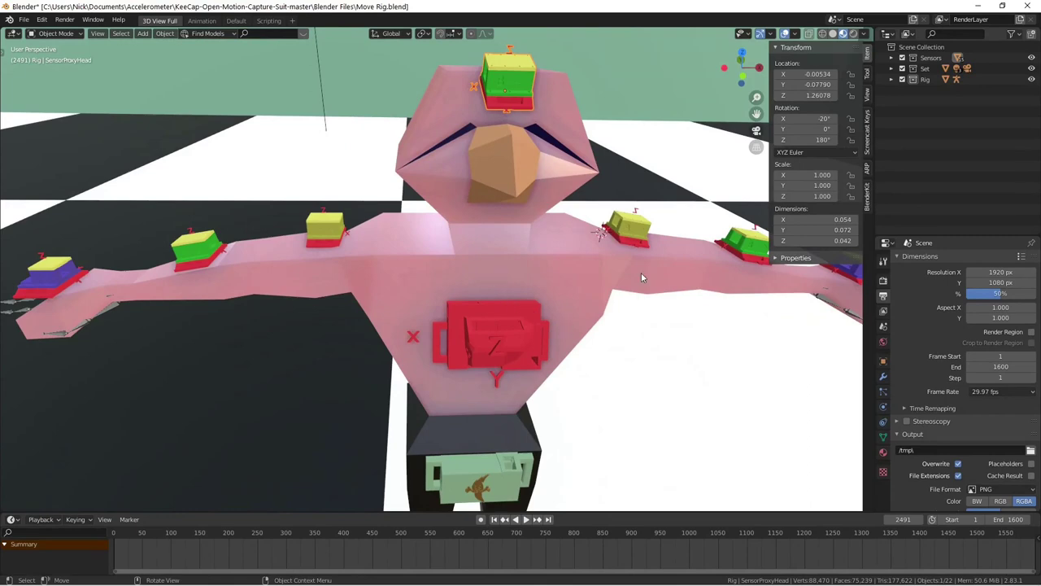
pyautogui.moveTo(340, 225)
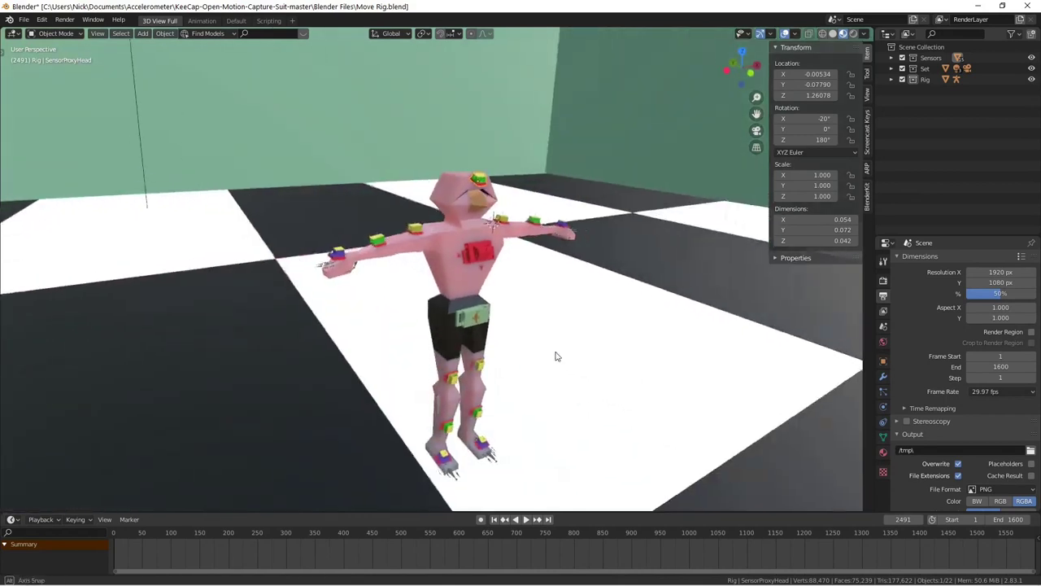
pyautogui.moveTo(557, 356); pyautogui.dragTo(537, 332)
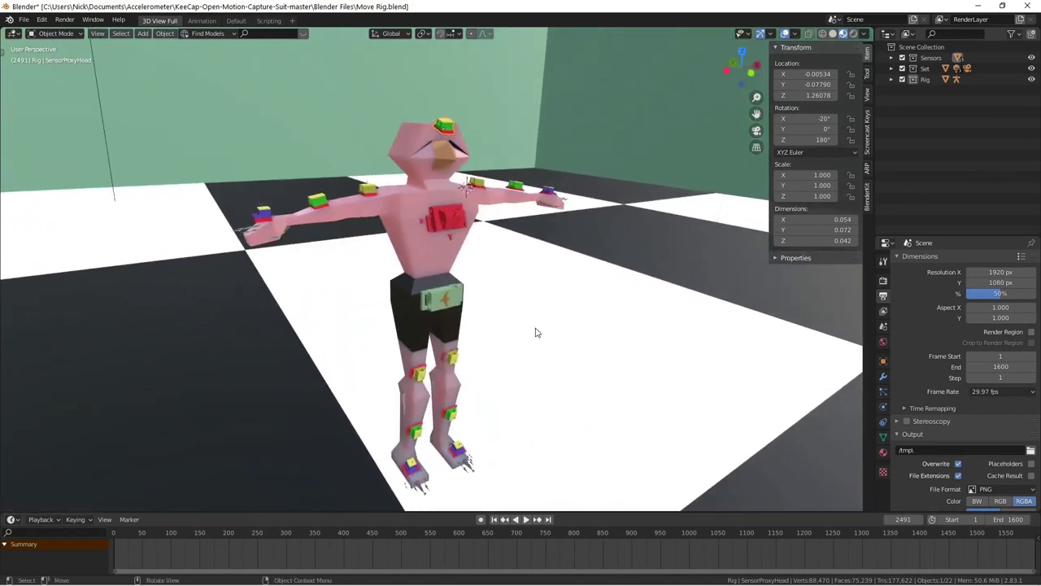
pyautogui.moveTo(656, 356)
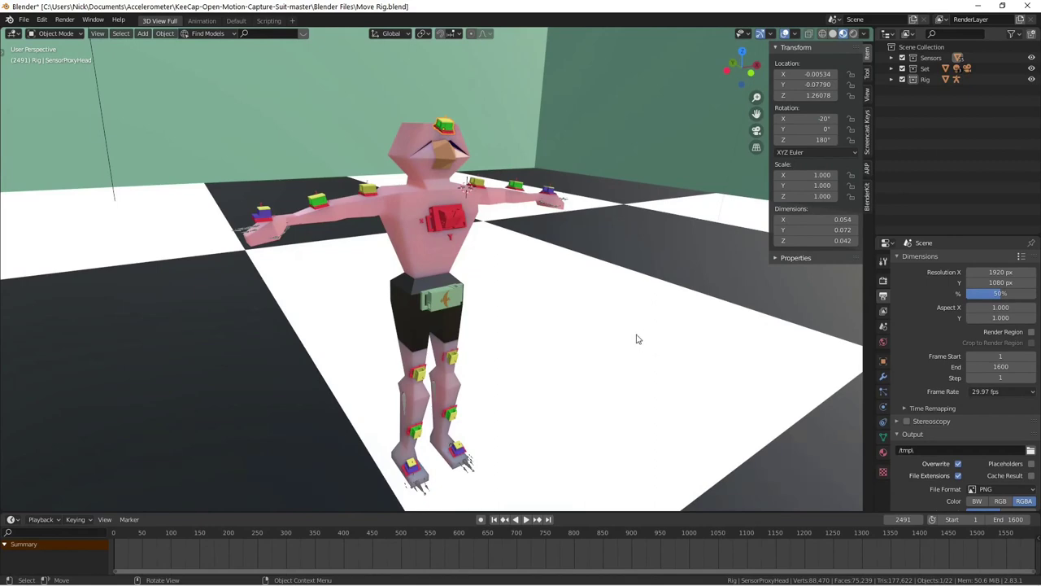
# Show the KeeCap tab with live capture, playback and keyframing settings.
pyautogui.click(268, 21)
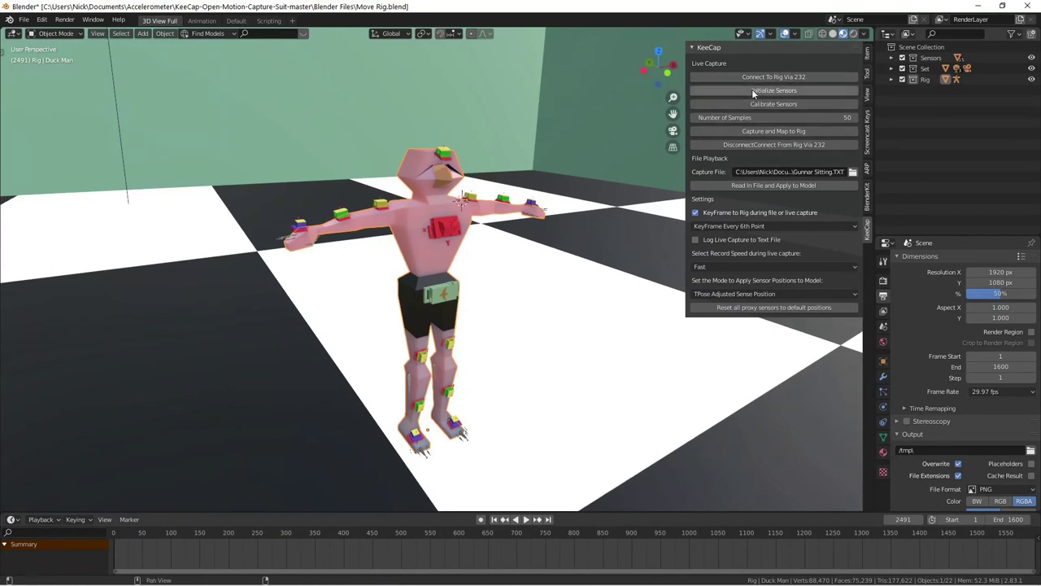
pyautogui.moveTo(752, 96)
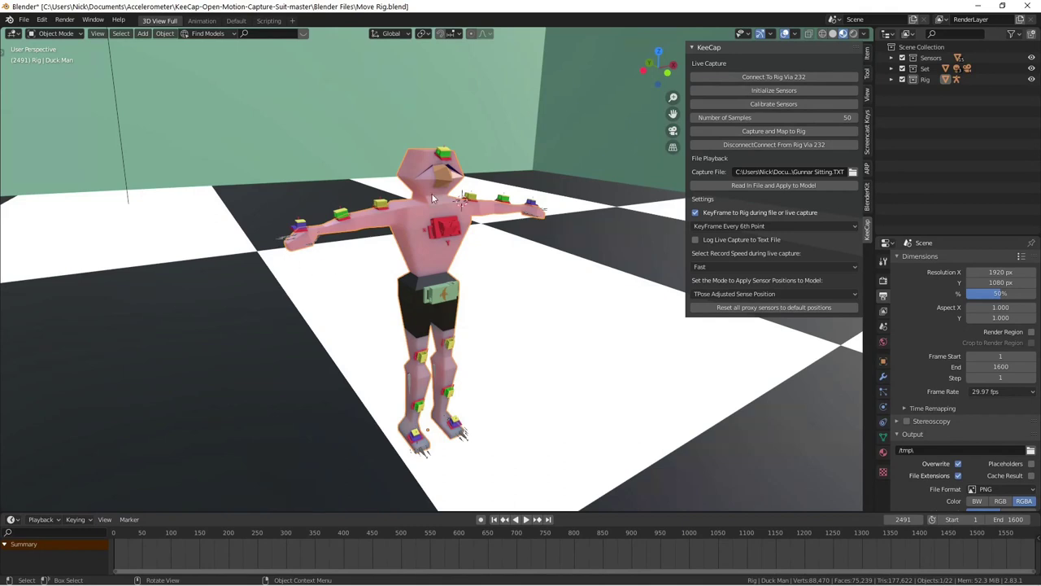
pyautogui.moveTo(614, 236)
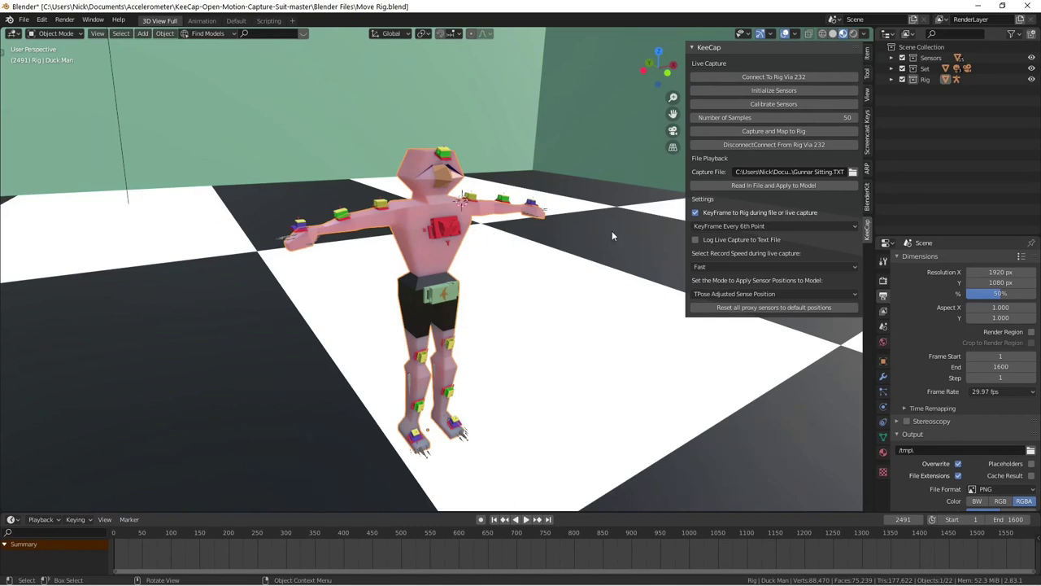
pyautogui.moveTo(523, 236)
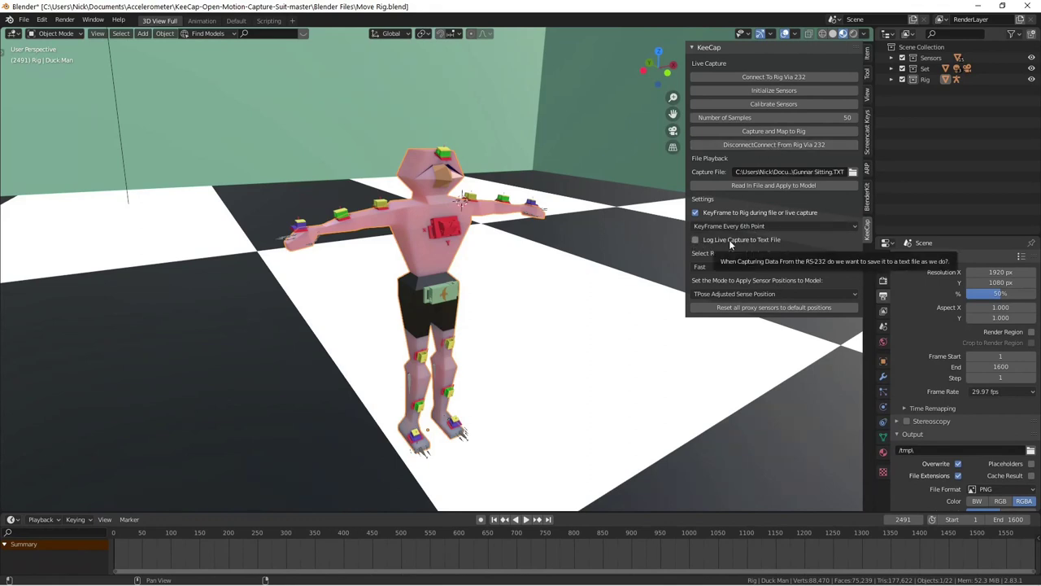
pyautogui.click(696, 239)
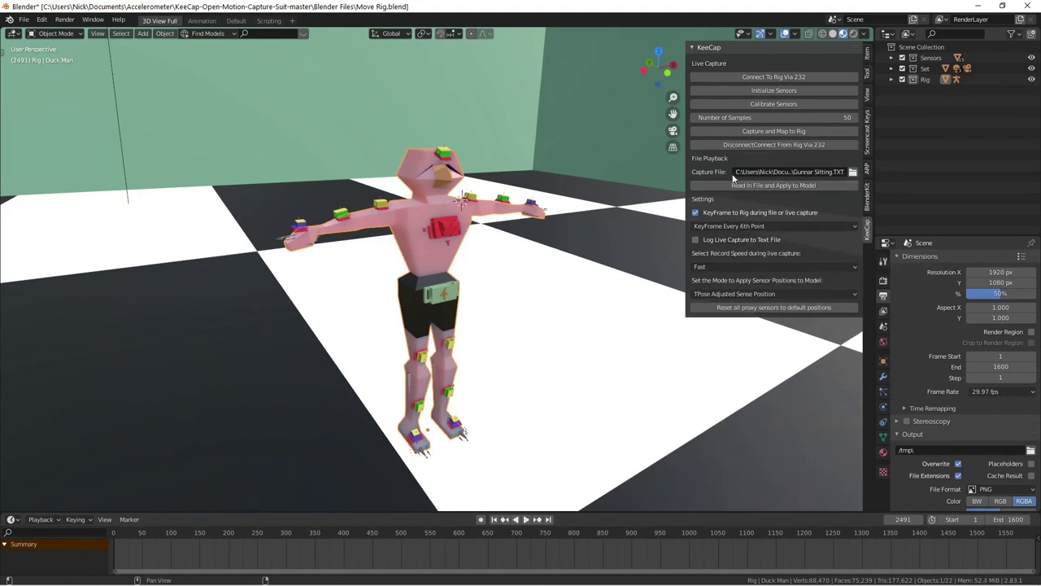
pyautogui.moveTo(771, 266)
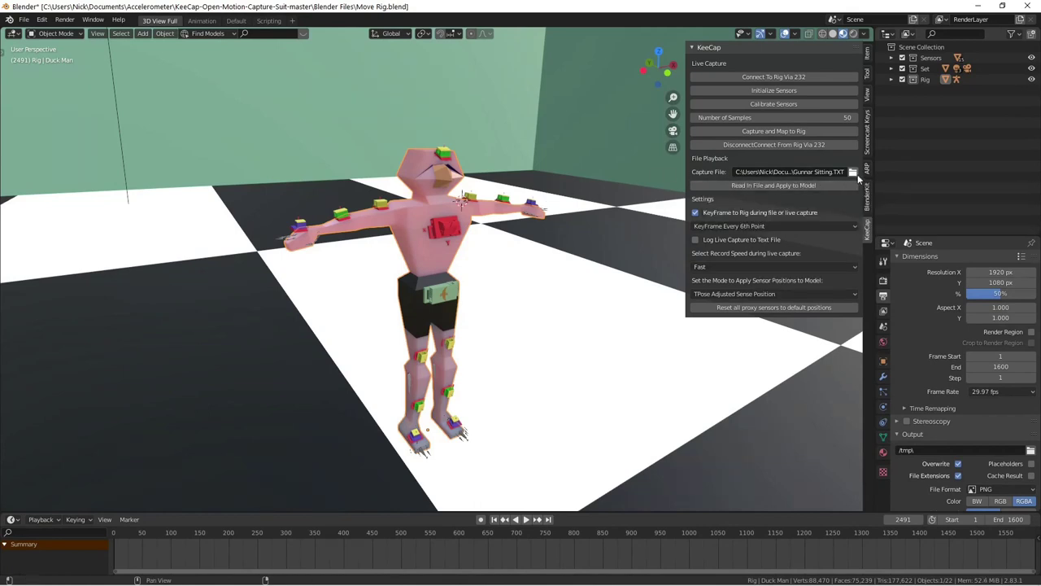
pyautogui.moveTo(854, 172)
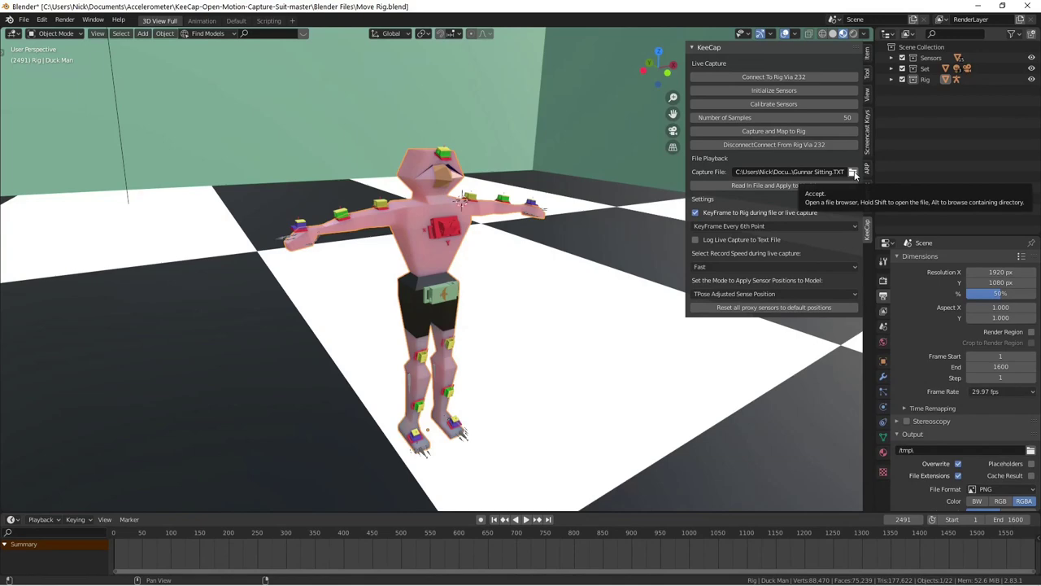
# Set the Capture File to Sigrid Gestures.TXT inside the Sit Gesture folder.
pyautogui.click(853, 172)
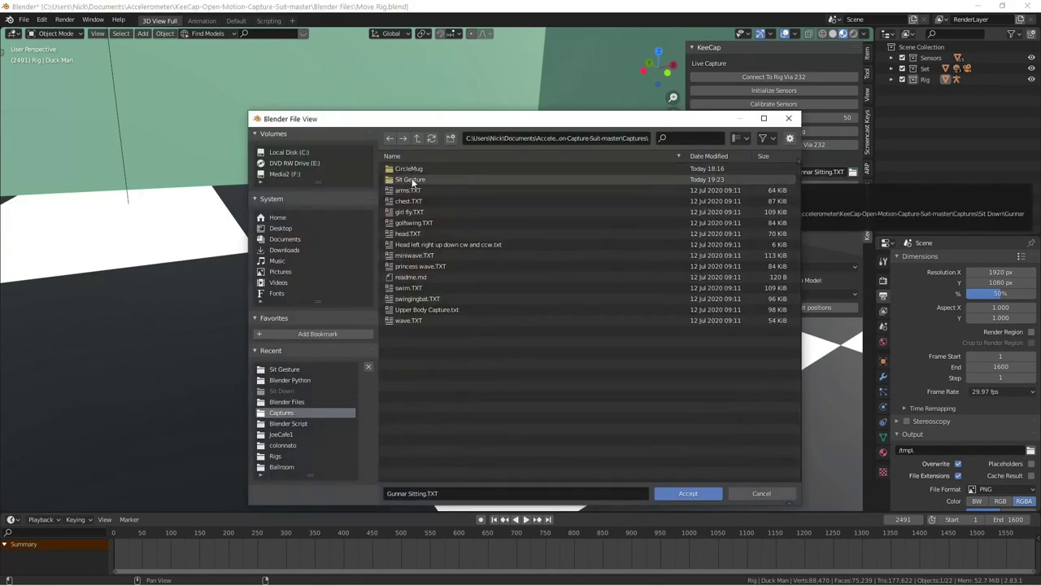
pyautogui.doubleClick(411, 179)
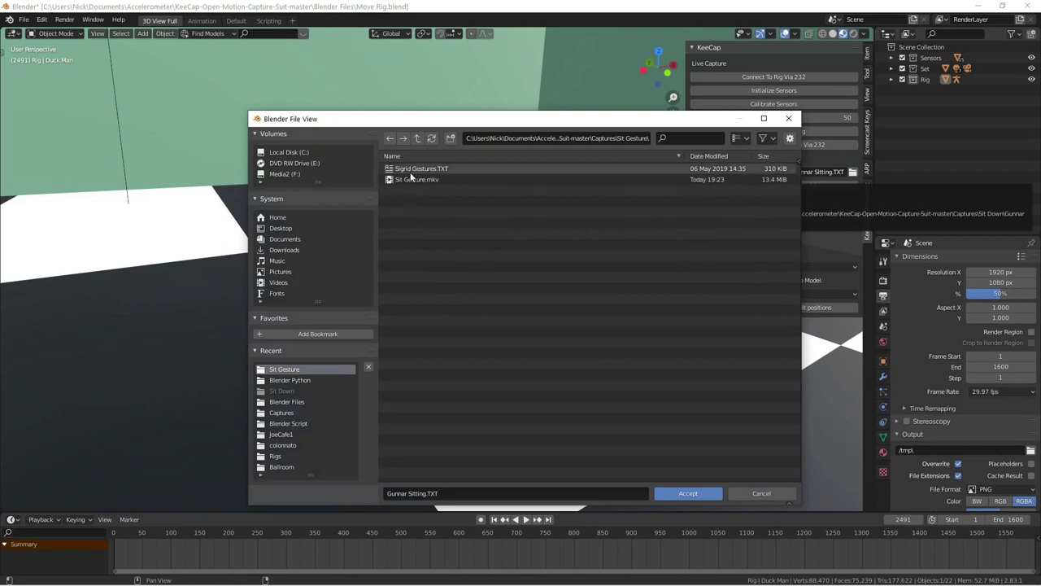
pyautogui.moveTo(411, 175)
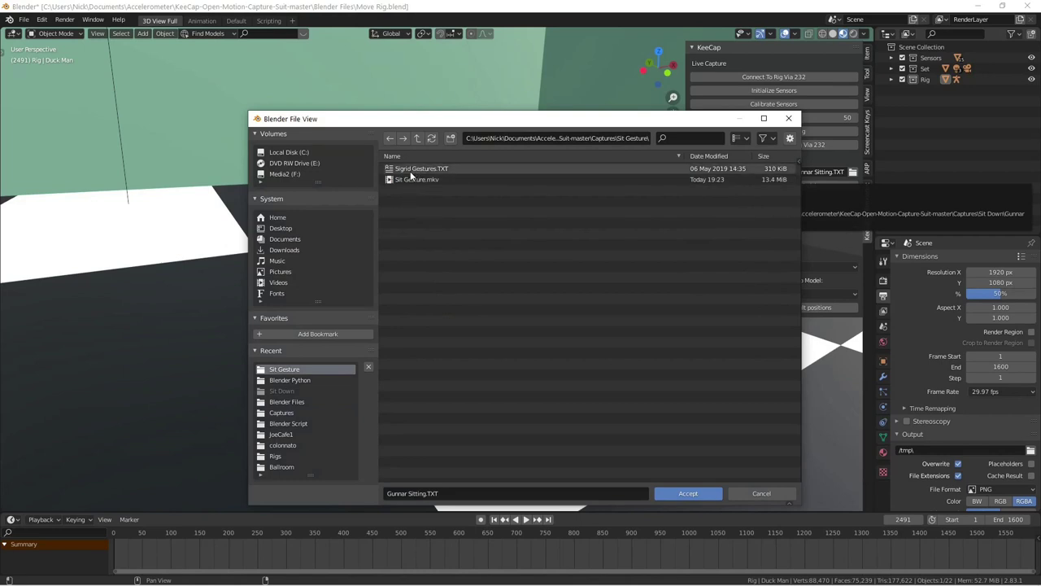
pyautogui.click(687, 493)
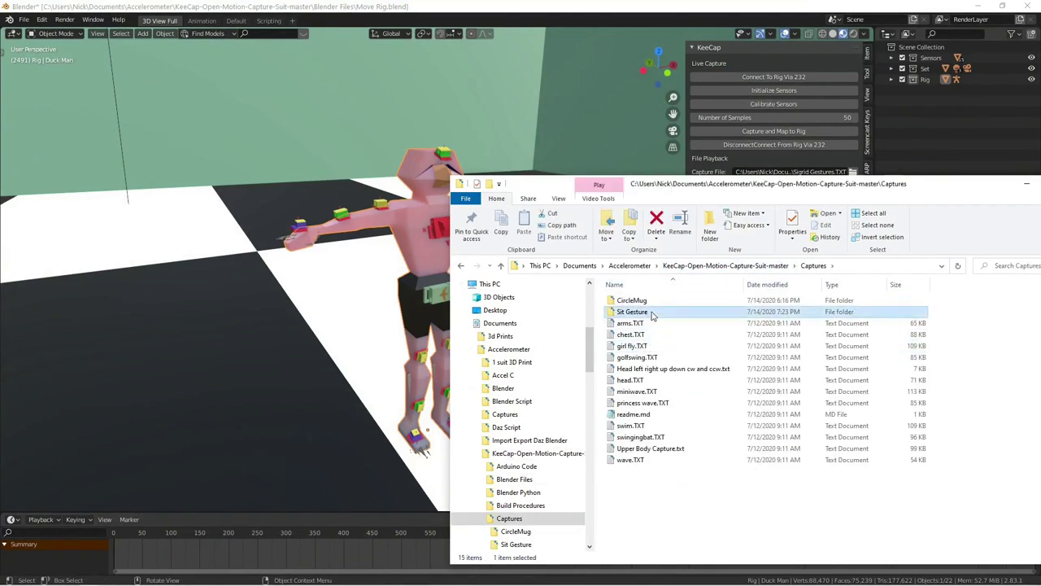
# Play Sit Gesture.mkv, skip into the sitting motion, pause, and close the player.
pyautogui.doubleClick(632, 312)
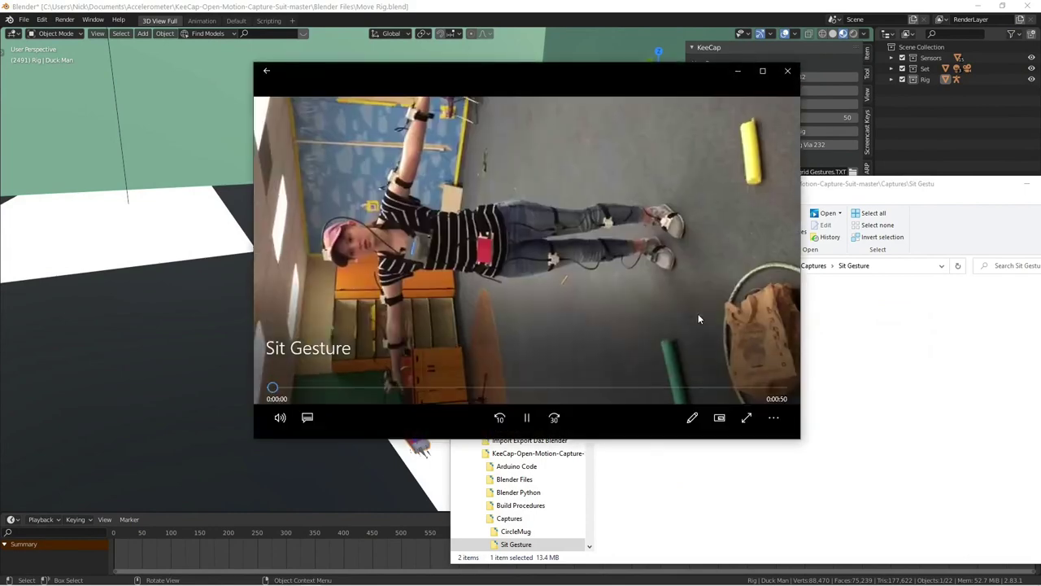
pyautogui.moveTo(273, 387); pyautogui.dragTo(429, 387)
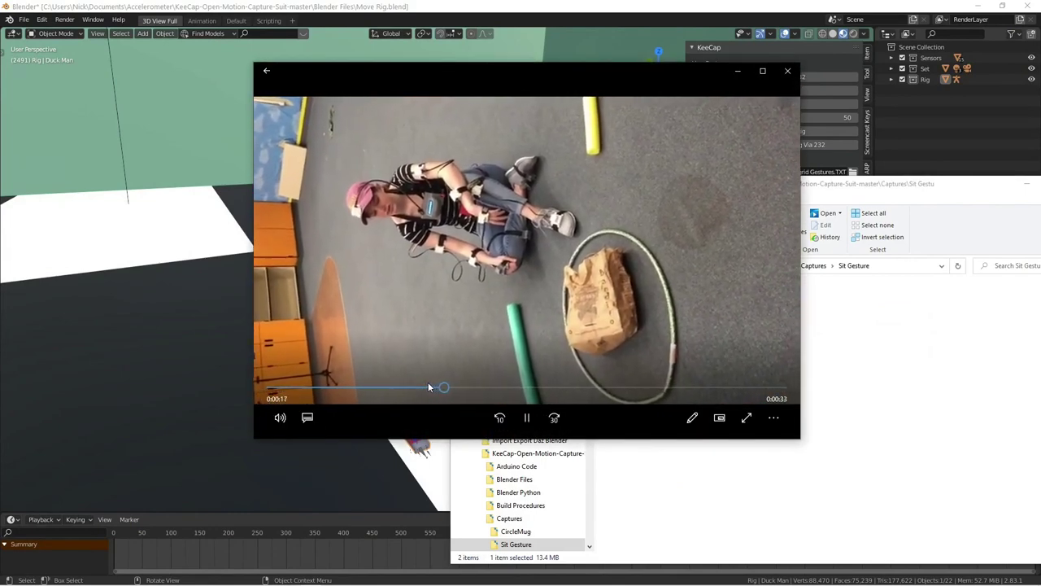
pyautogui.moveTo(443, 387); pyautogui.dragTo(511, 387)
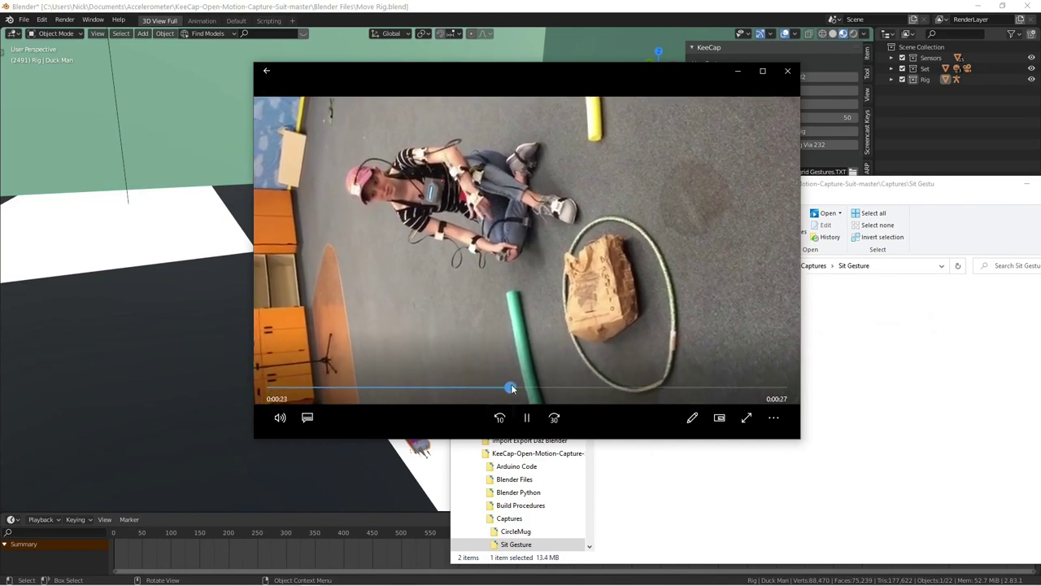
pyautogui.click(526, 417)
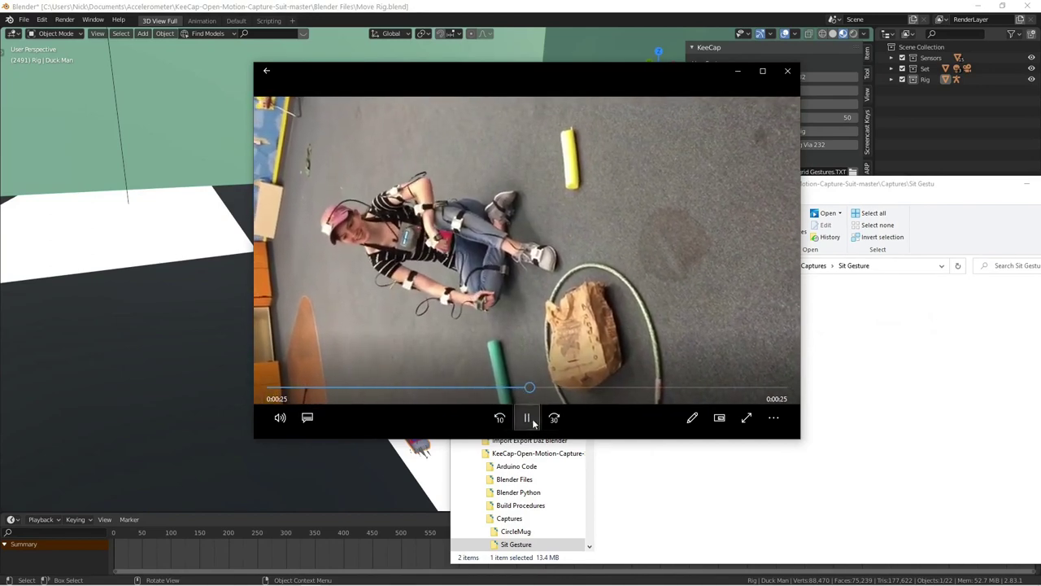
pyautogui.click(528, 417)
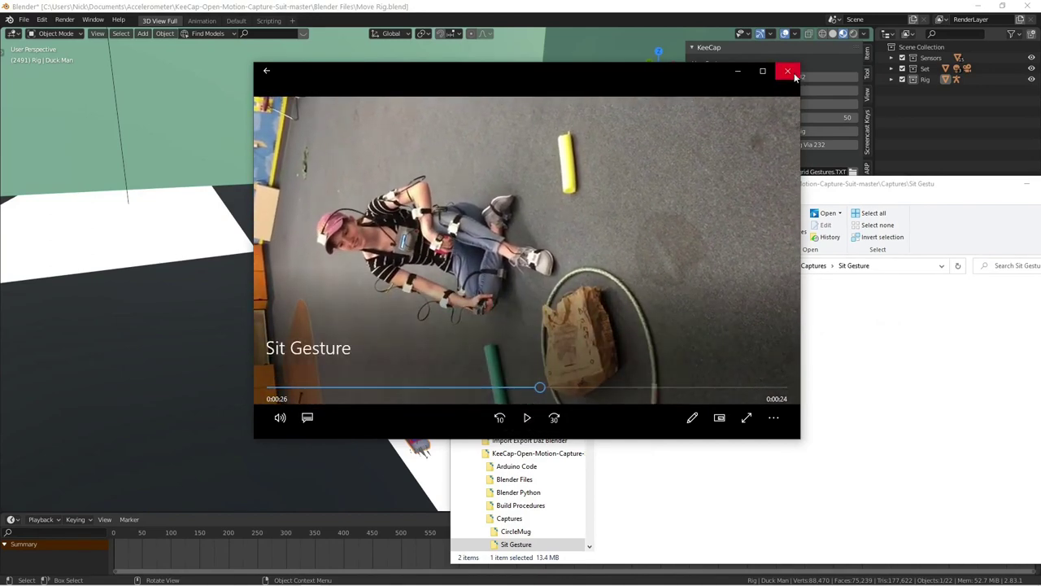
pyautogui.click(788, 71)
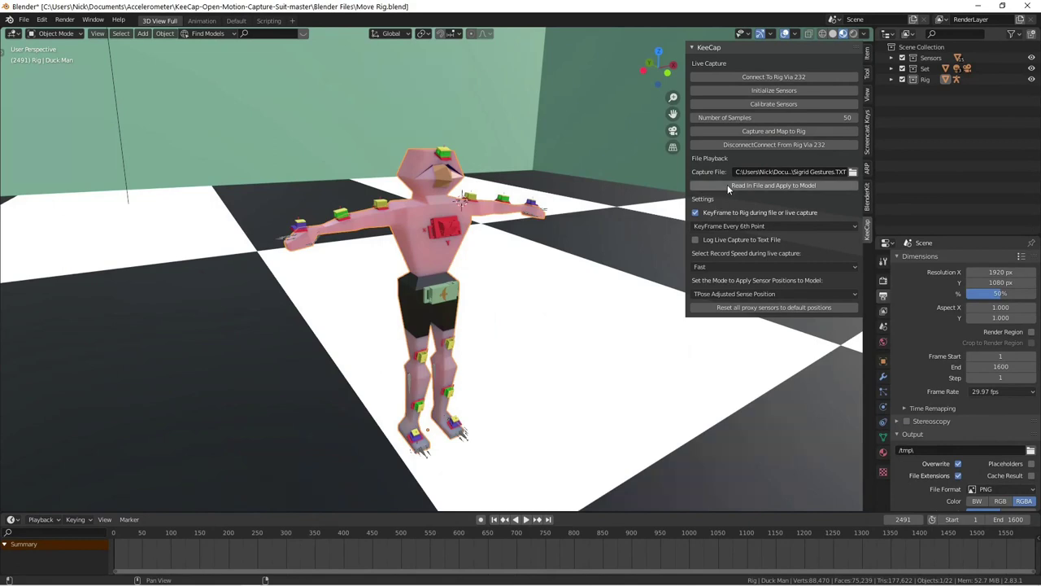
pyautogui.moveTo(735, 186)
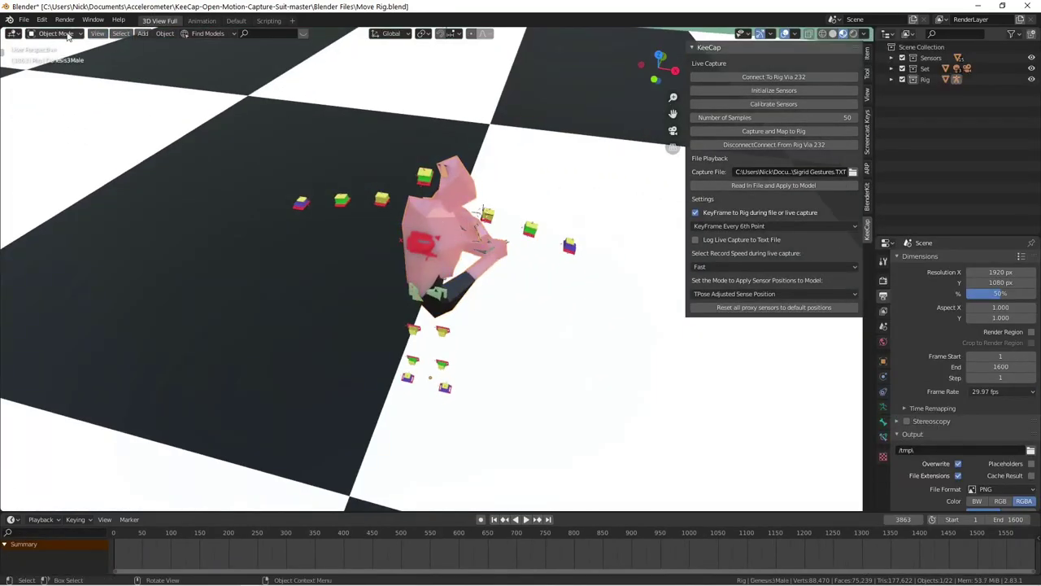
# Let the Sigrid Gestures capture finish applying, leaving the rig hunched forward at frame 5235.
pyautogui.click(55, 33)
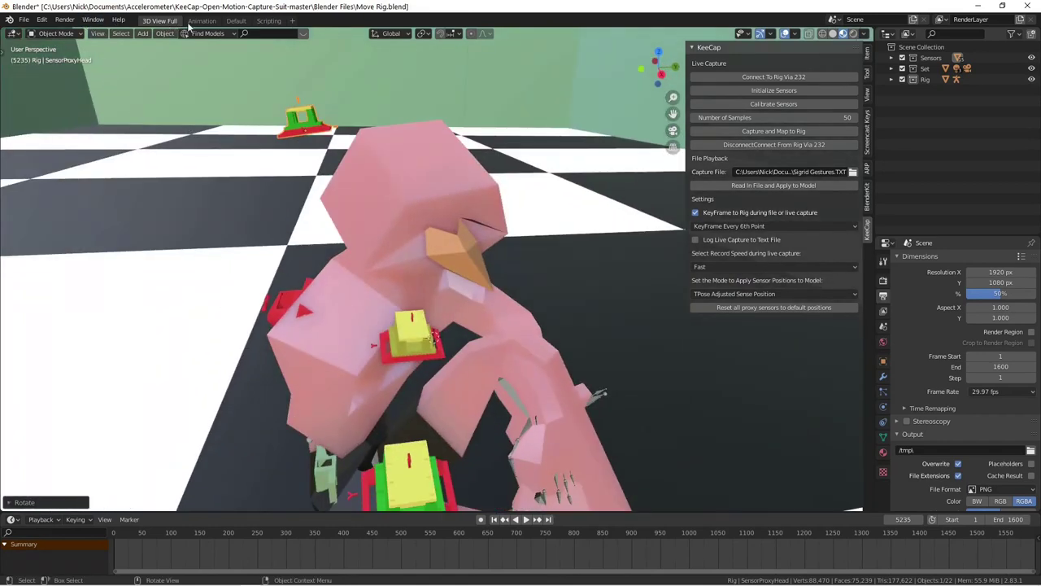
# In the Animation workspace, play the sitting animation from the start, pause, and scrub.
pyautogui.click(202, 20)
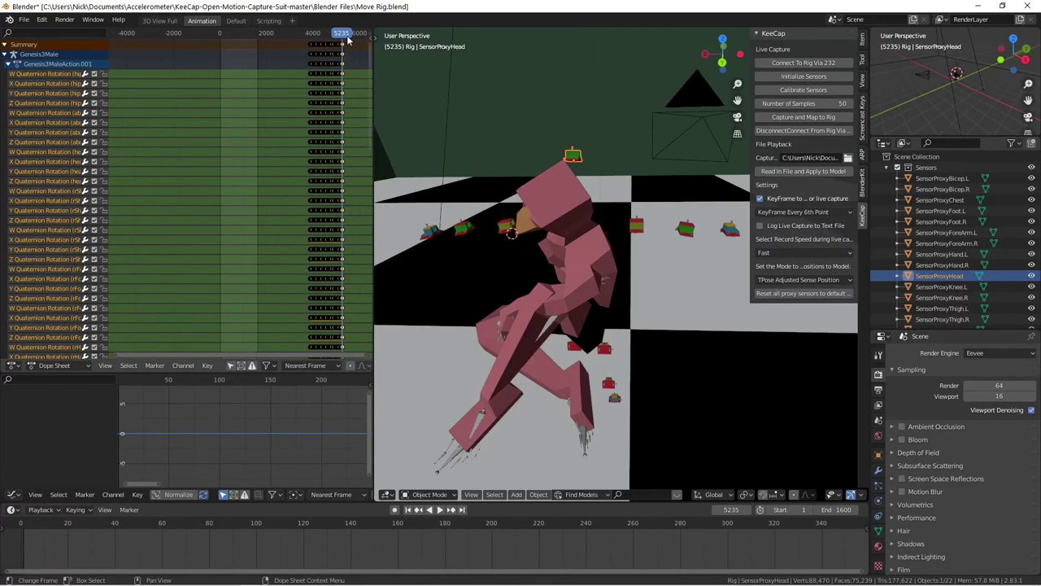
pyautogui.click(430, 510)
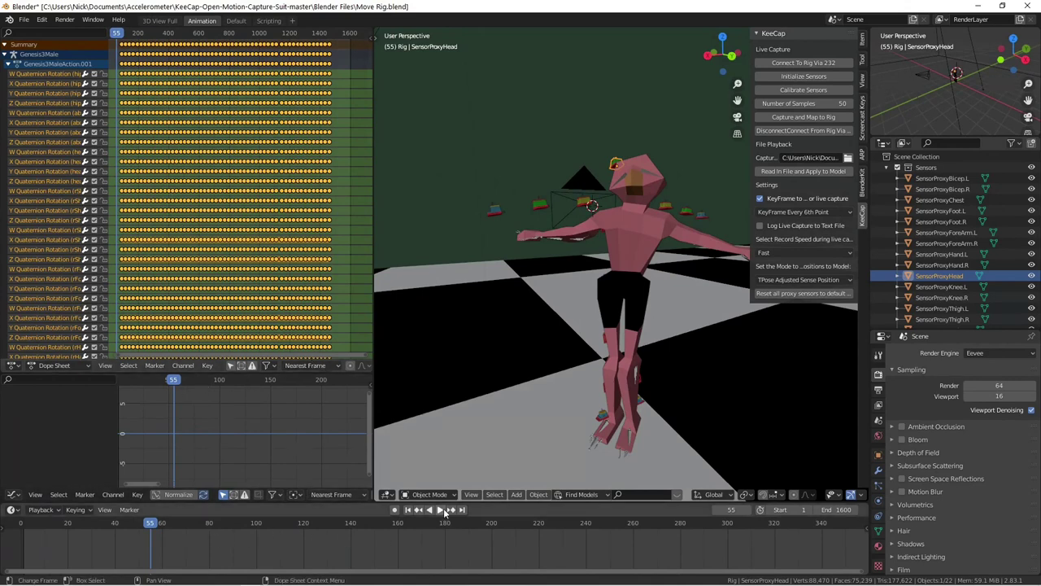
pyautogui.click(440, 509)
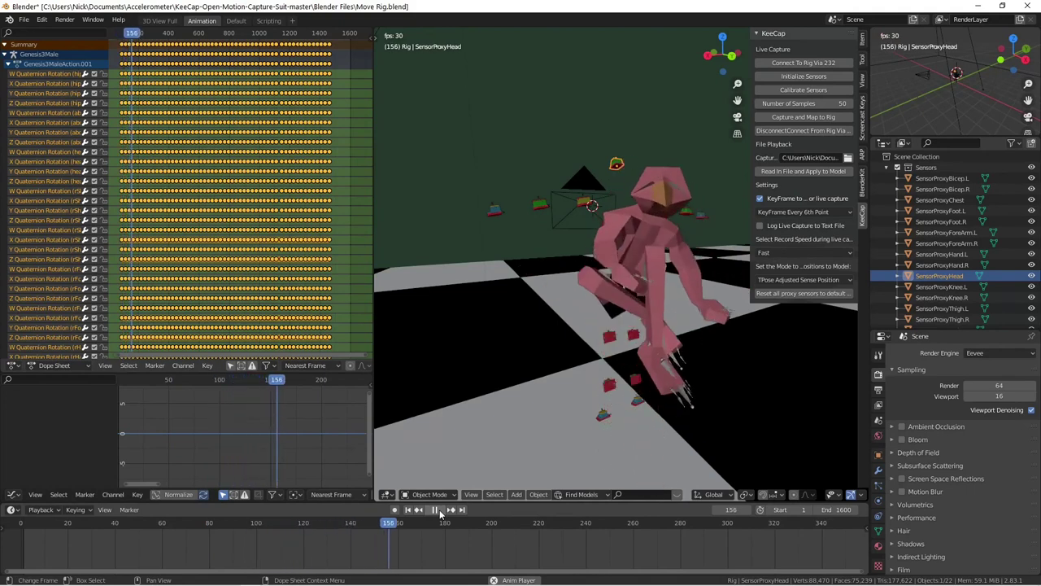
pyautogui.click(435, 510)
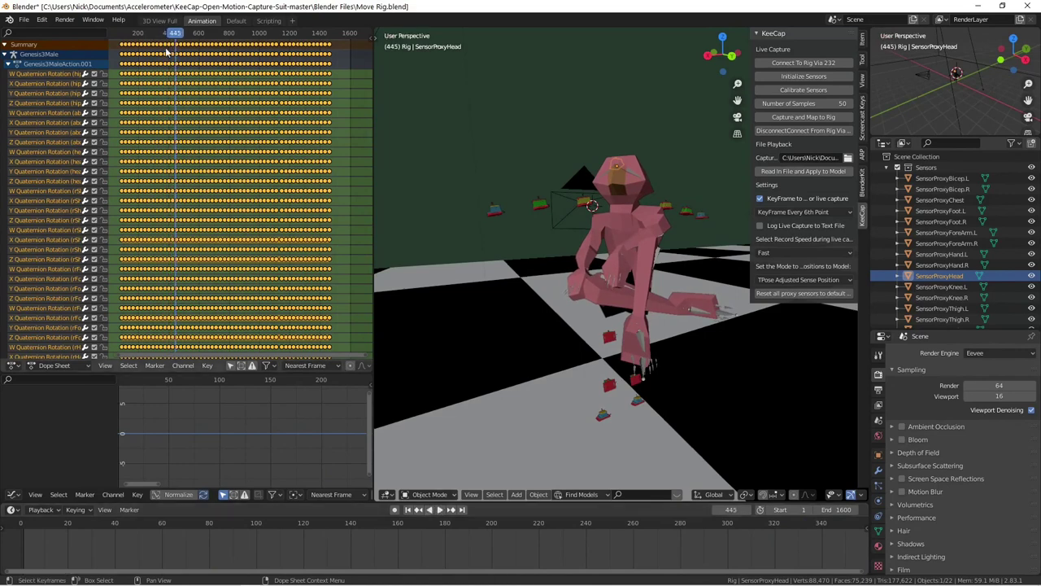
pyautogui.click(430, 510)
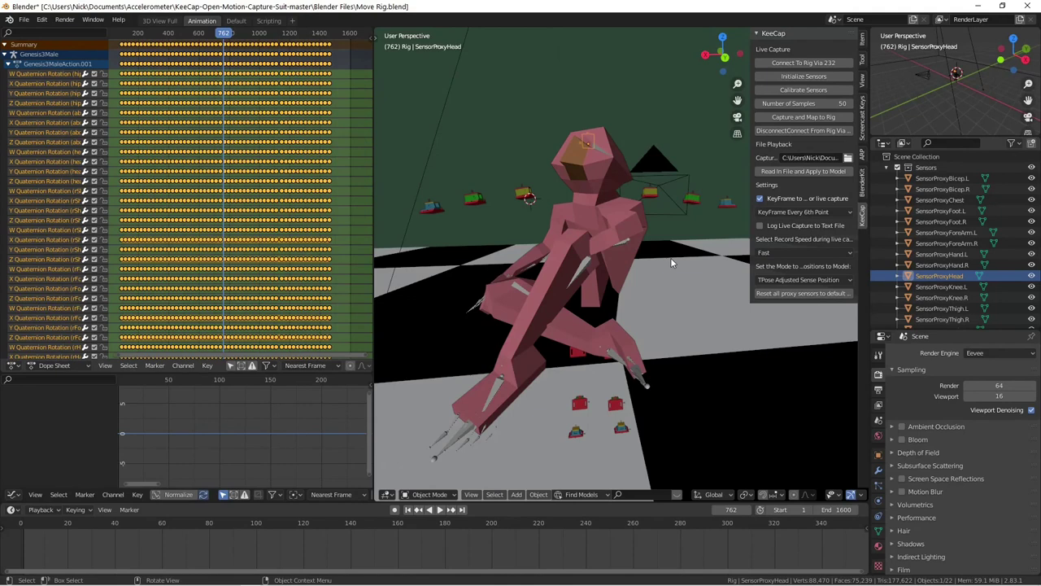
pyautogui.moveTo(637, 330)
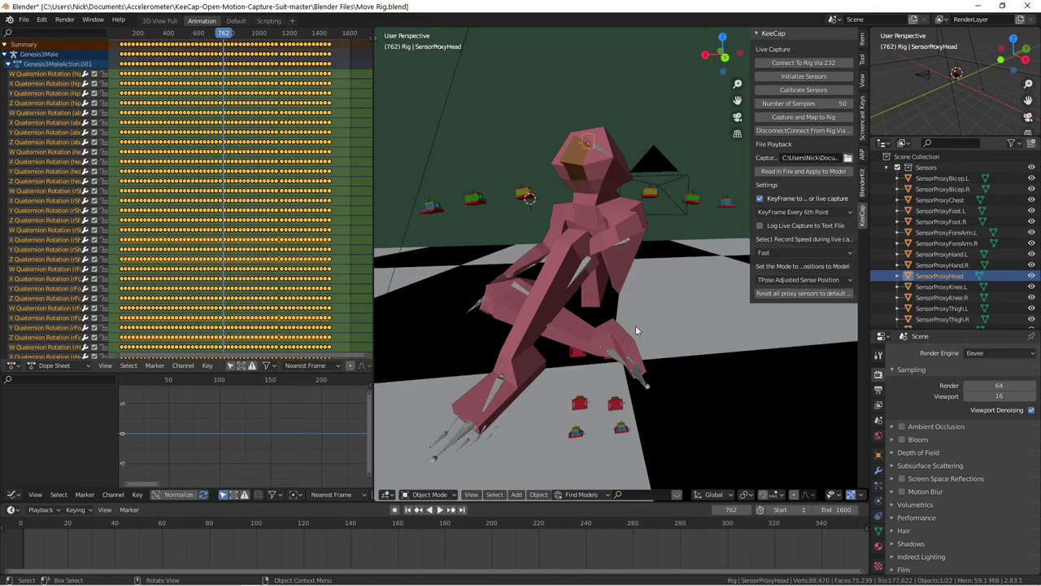
pyautogui.moveTo(490, 388)
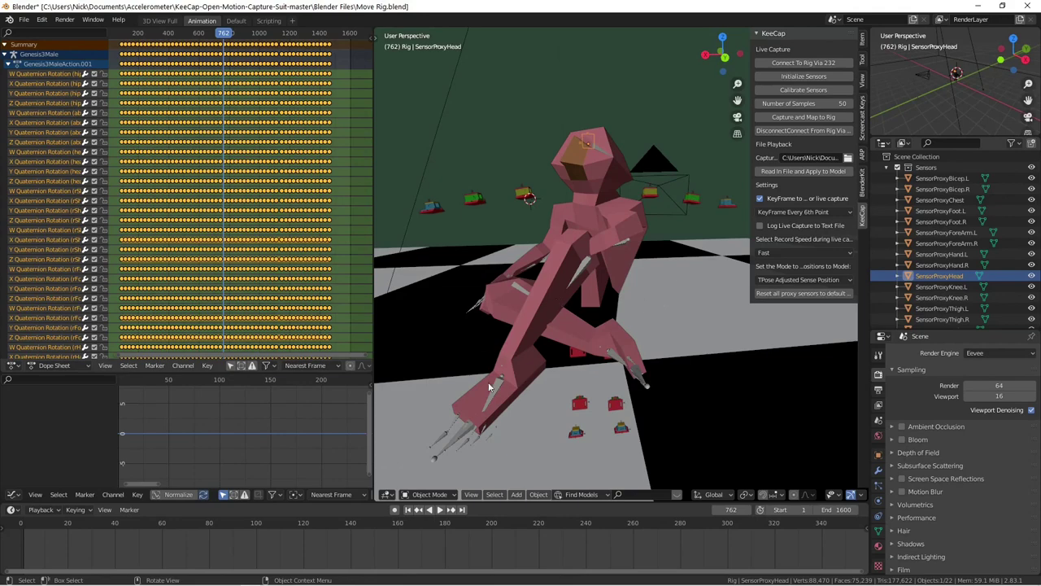